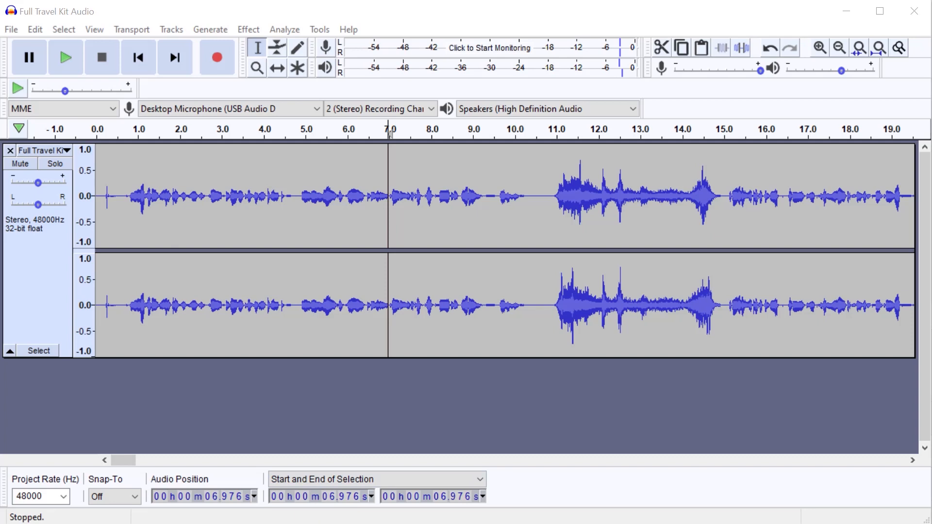
mouse_move(549, 150)
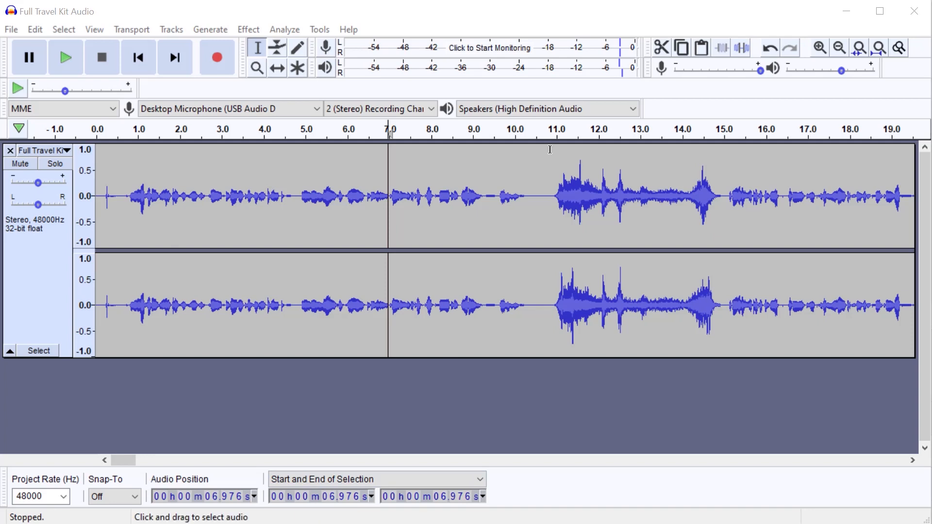
mouse_move(465, 246)
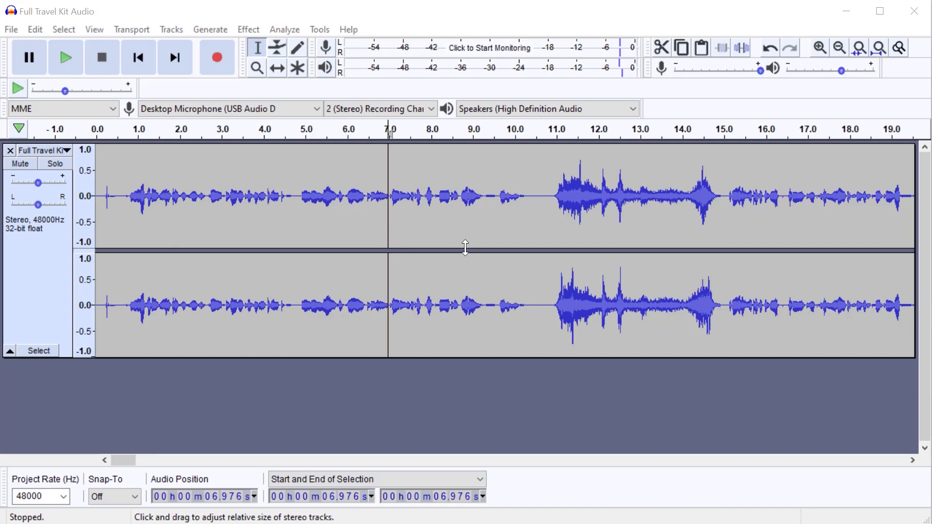
mouse_move(129, 201)
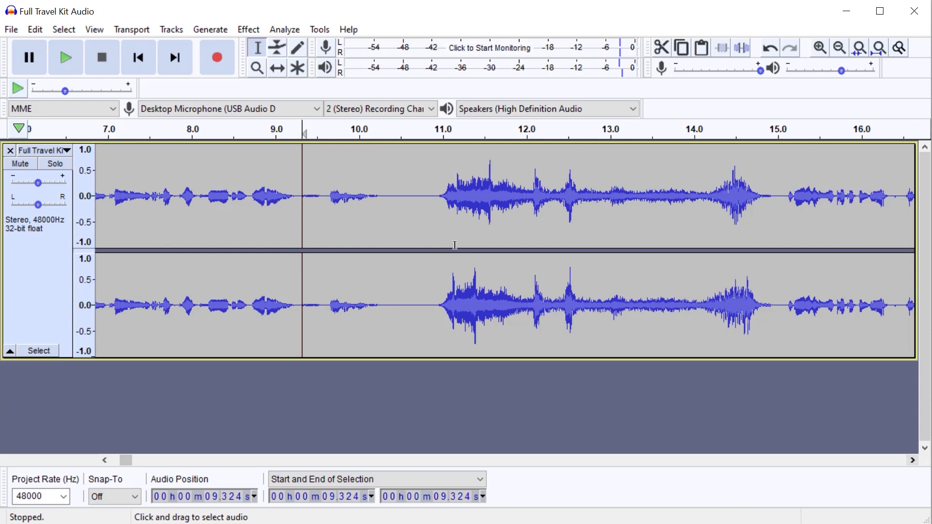
mouse_move(687, 256)
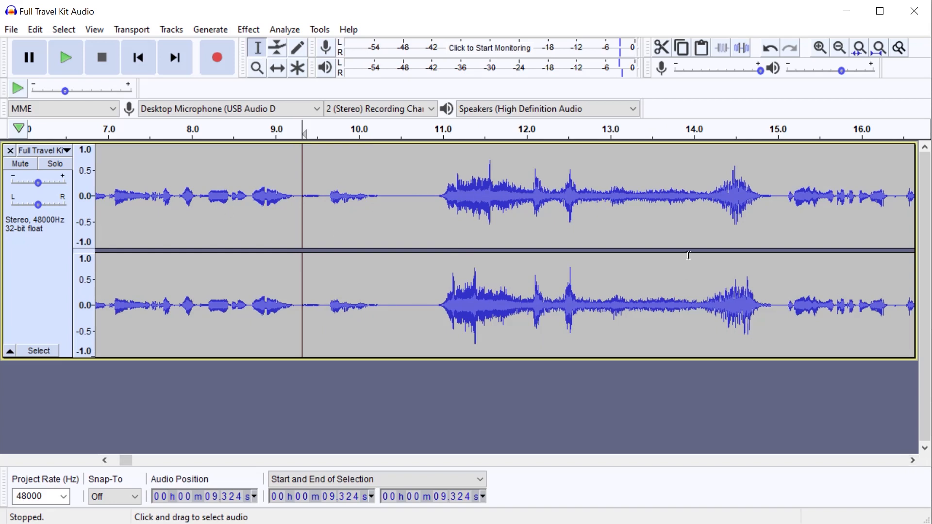
mouse_move(592, 210)
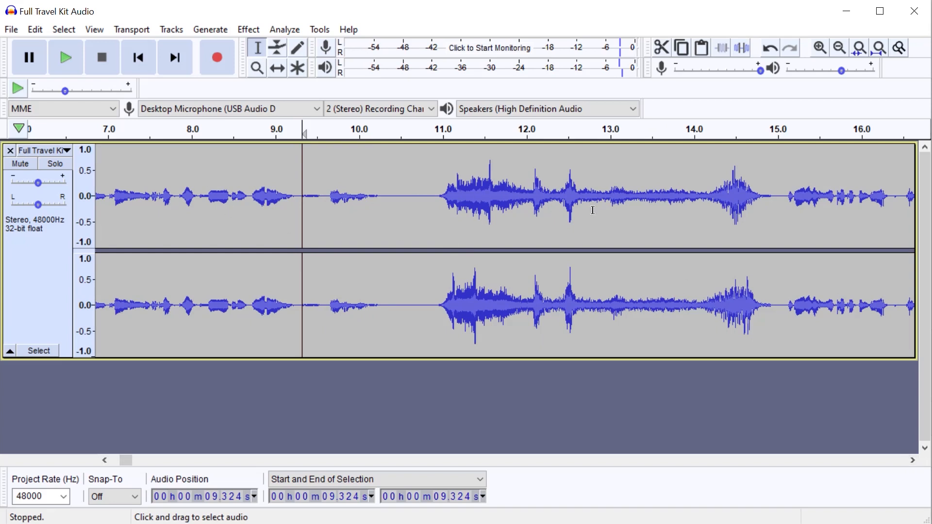
mouse_move(129, 191)
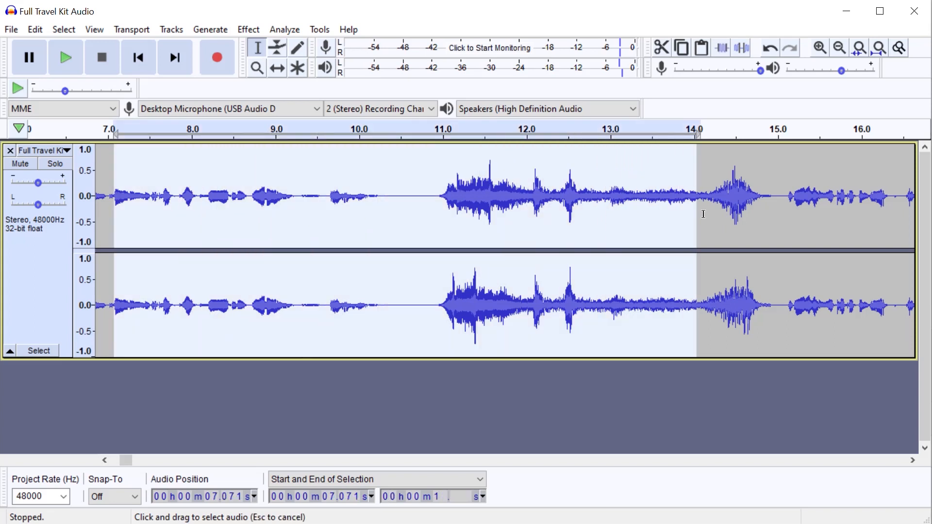
Step: Extend the selection so it runs from about 7.1 to 15.1 seconds
click(775, 129)
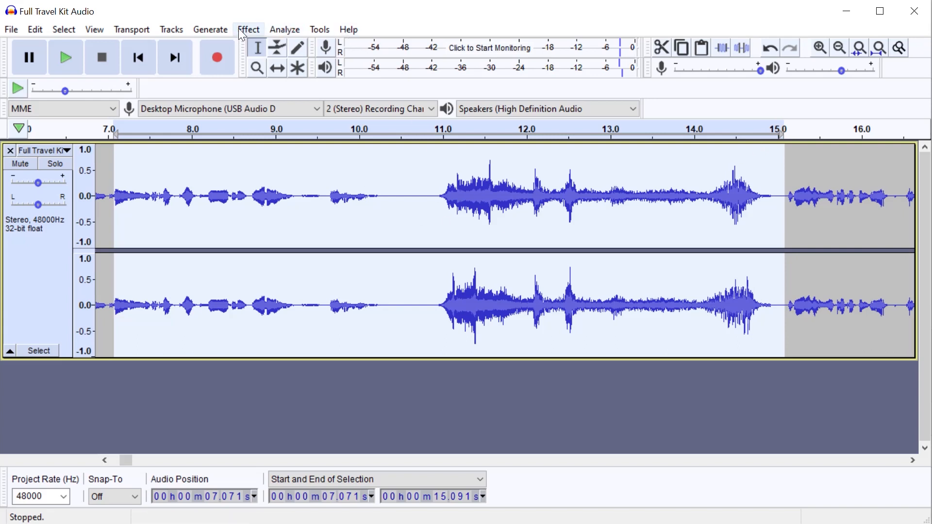
mouse_move(264, 35)
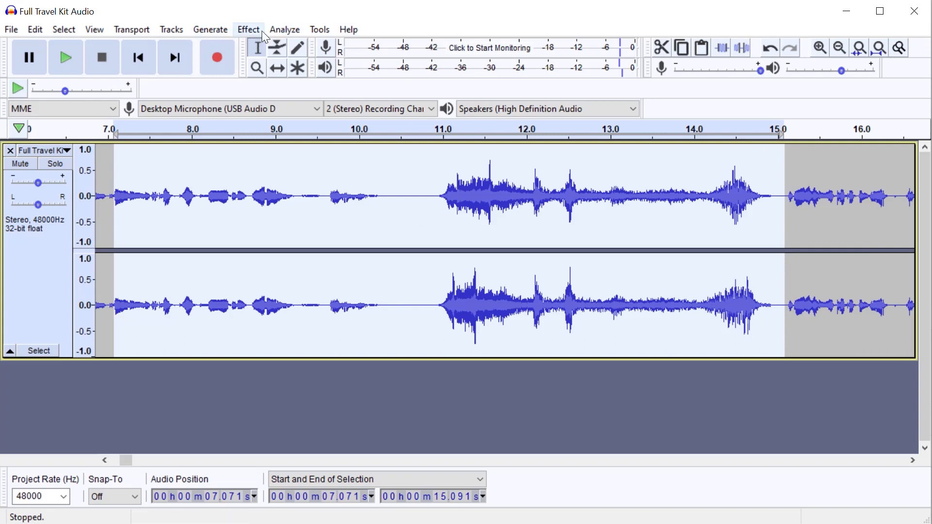
Step: Amplify the 7–15 second selection to a new peak of -1 dB
click(247, 29)
text(-1)
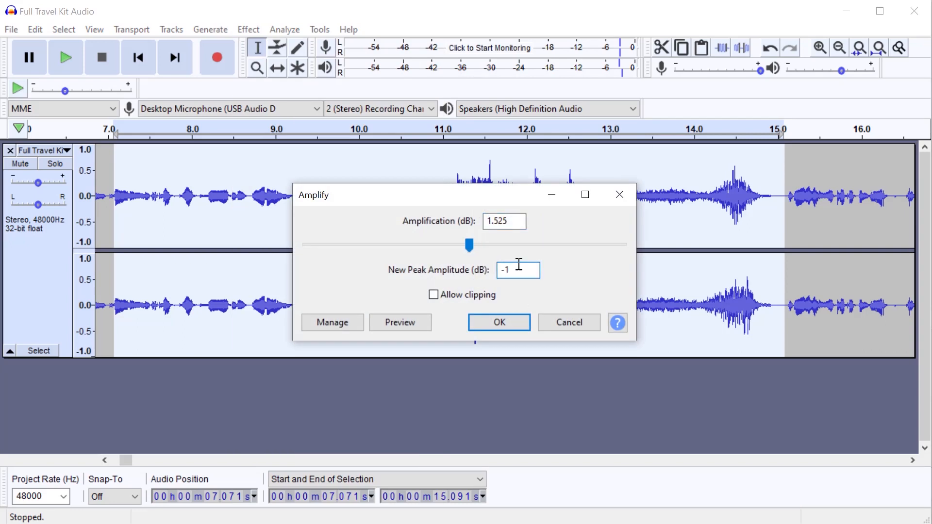
click(498, 323)
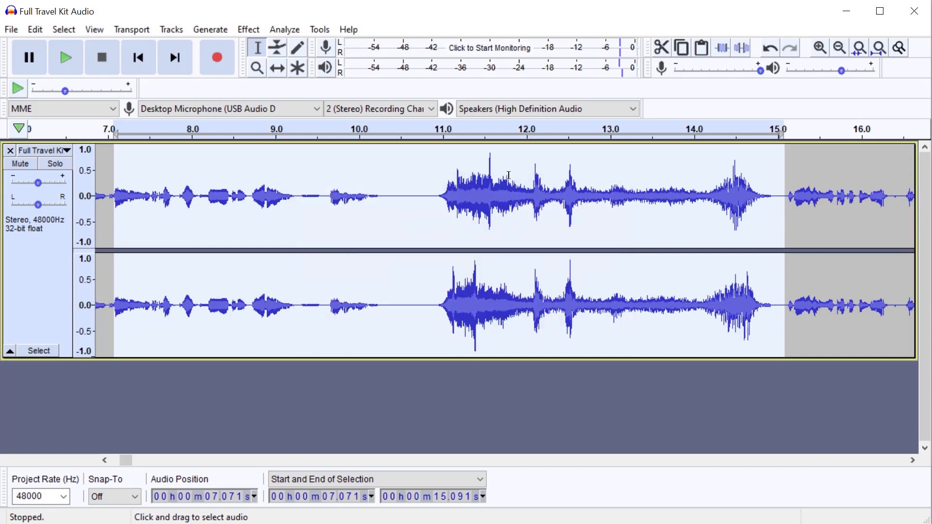
mouse_move(493, 192)
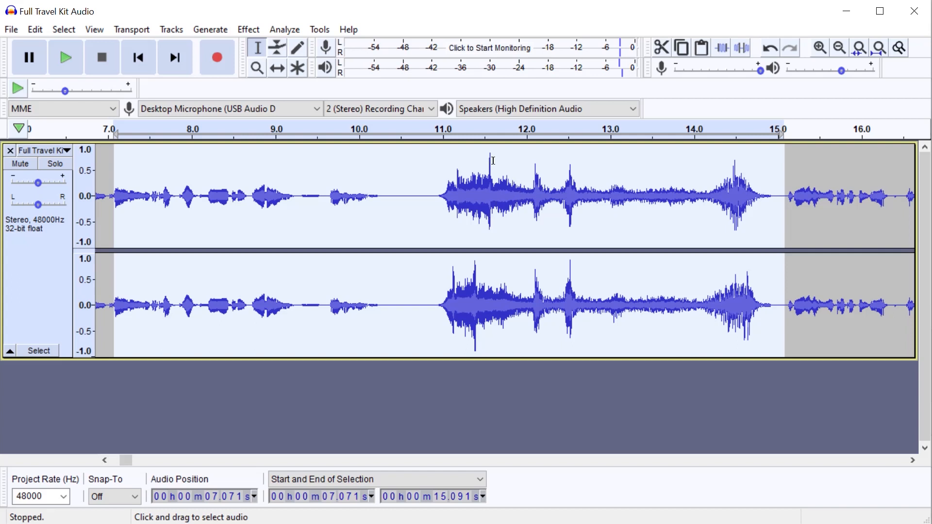
click(488, 196)
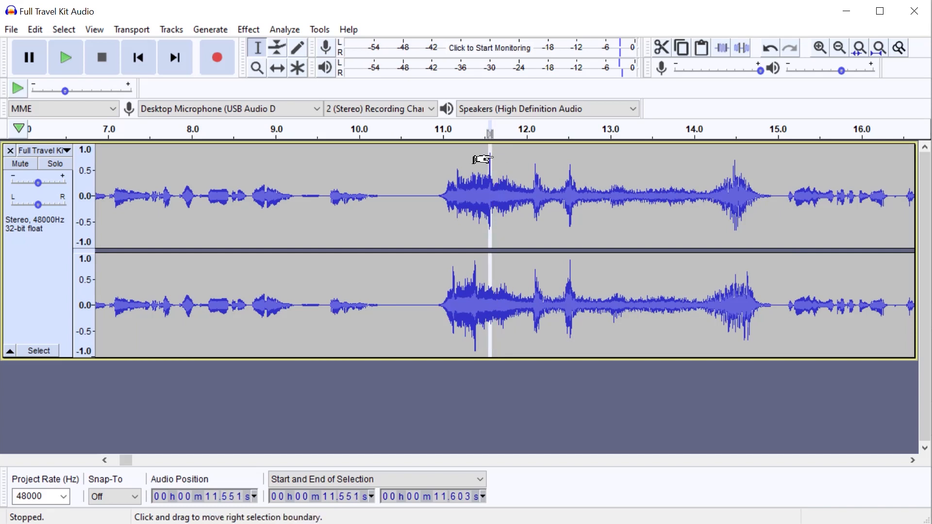
mouse_move(138, 189)
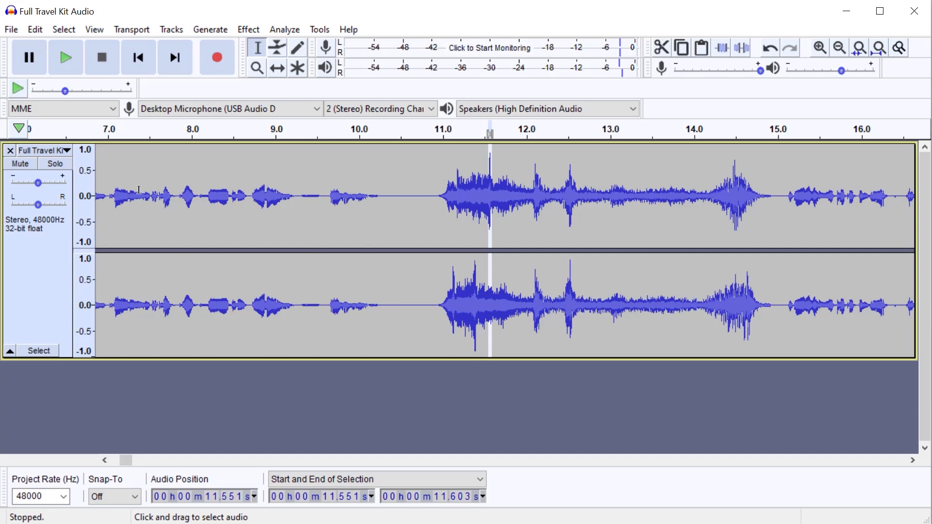
click(600, 226)
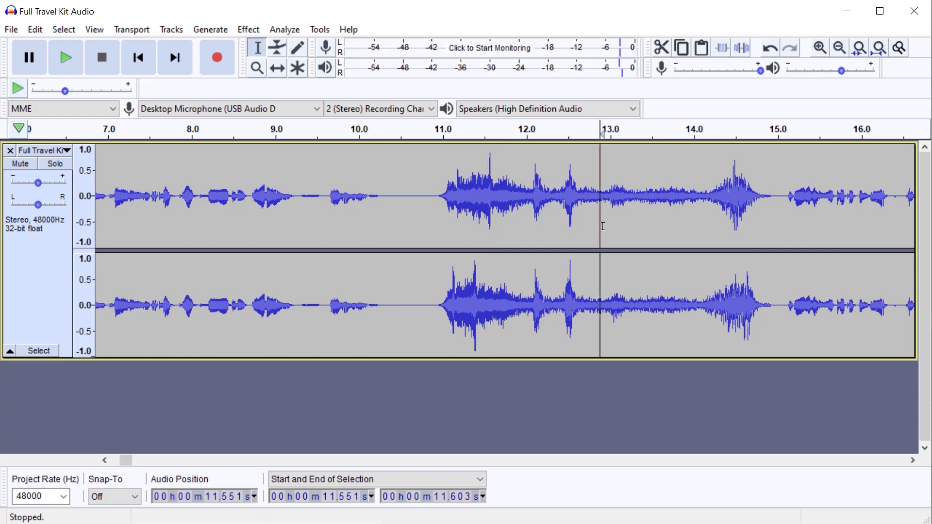
click(523, 198)
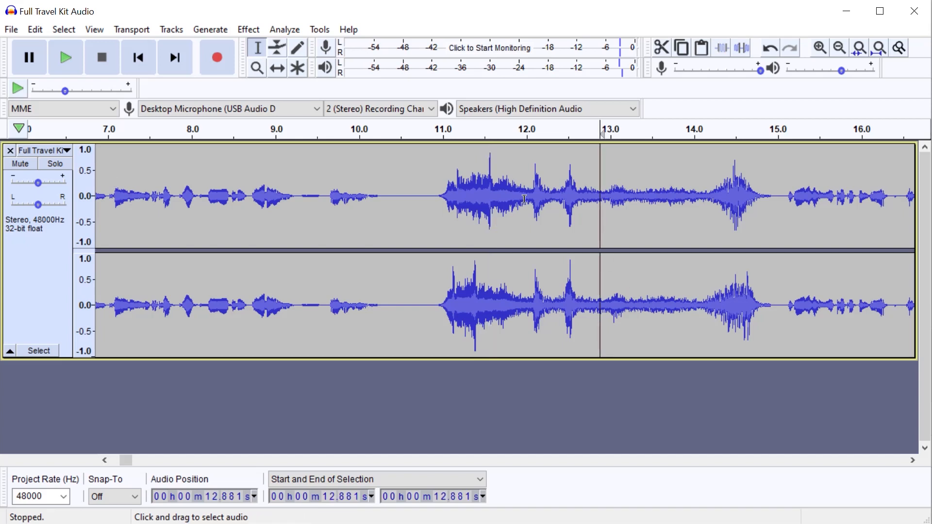
mouse_move(478, 160)
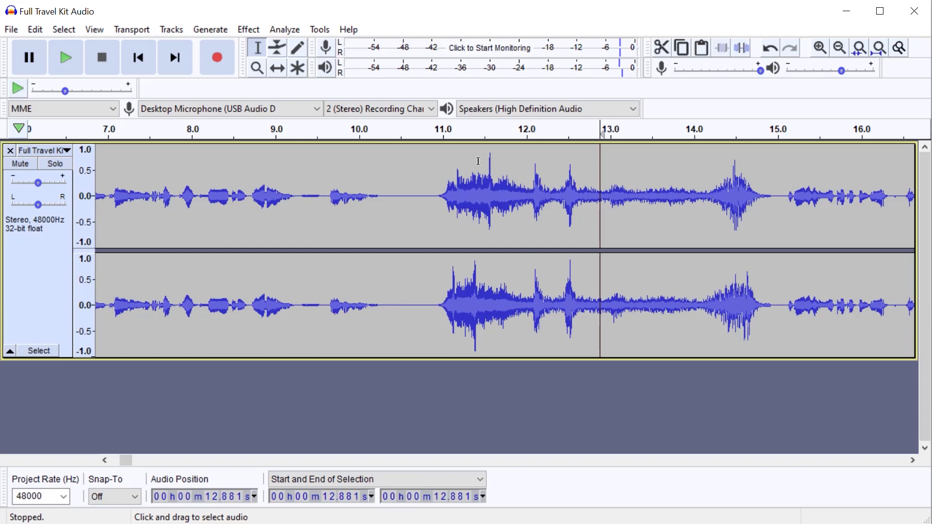
mouse_move(484, 169)
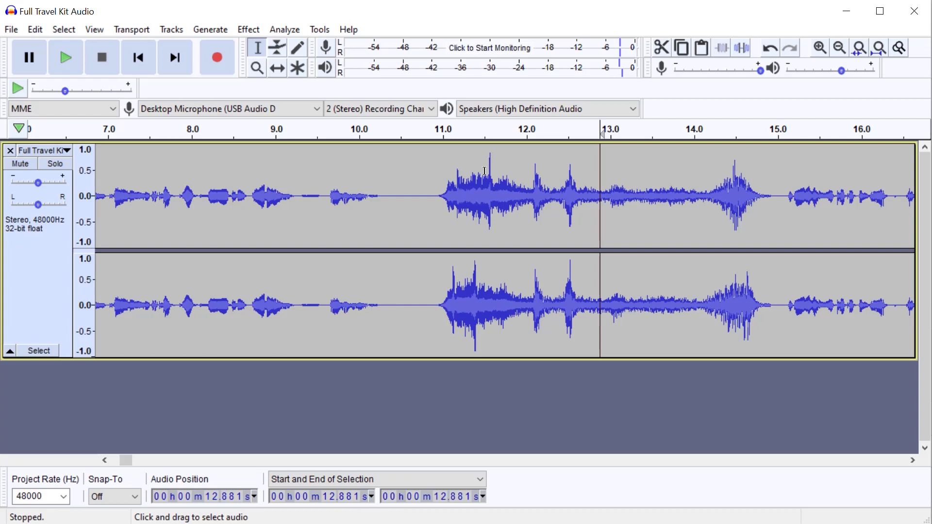
mouse_move(478, 165)
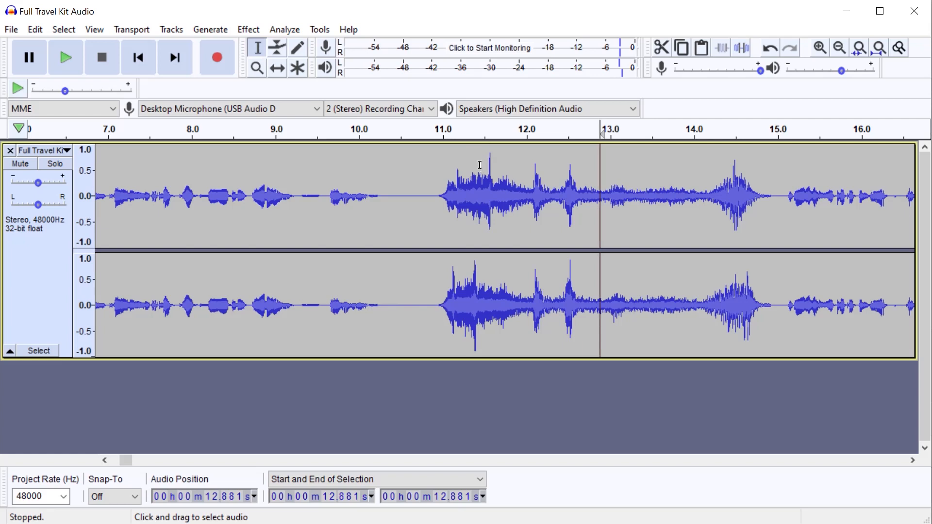
mouse_move(776, 198)
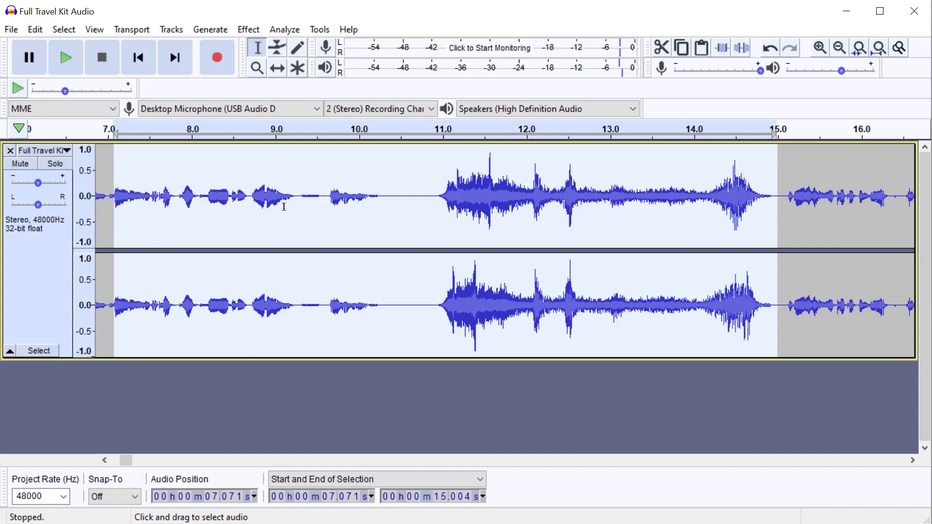
mouse_move(700, 212)
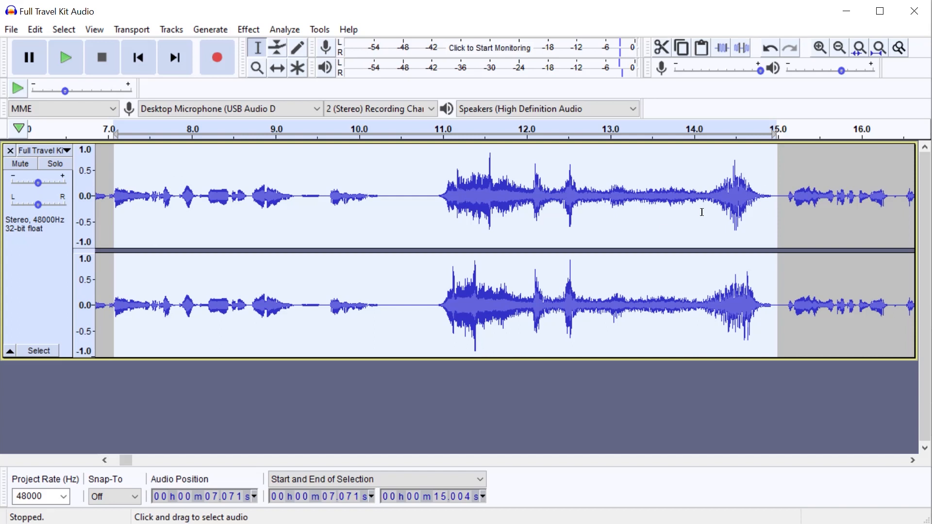
mouse_move(388, 155)
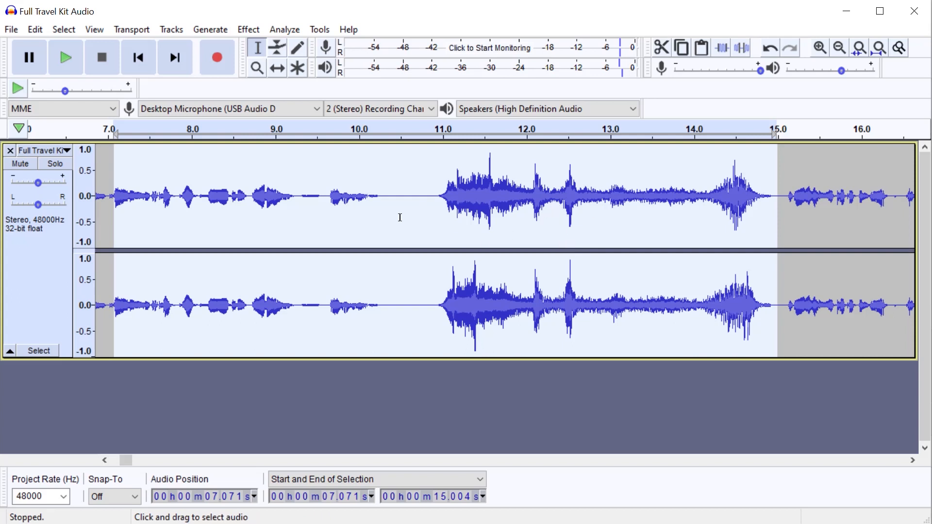
mouse_move(369, 190)
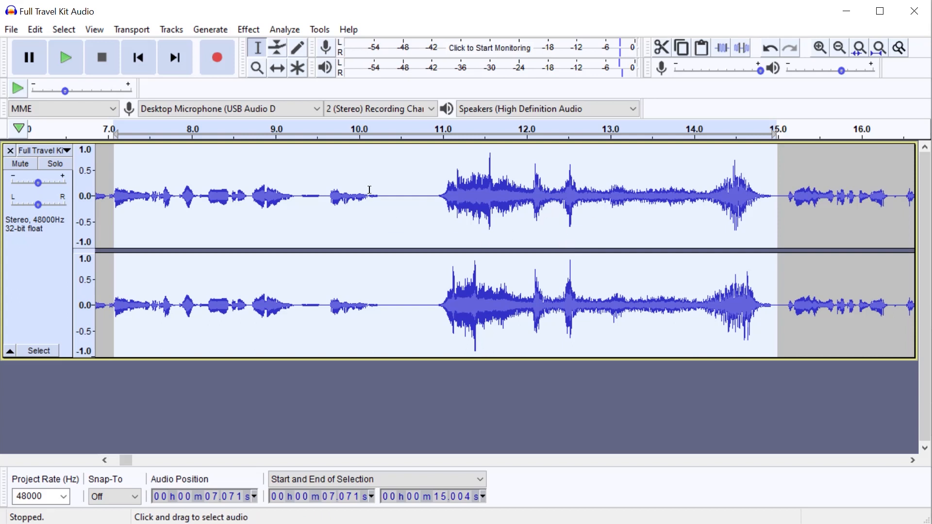
click(499, 198)
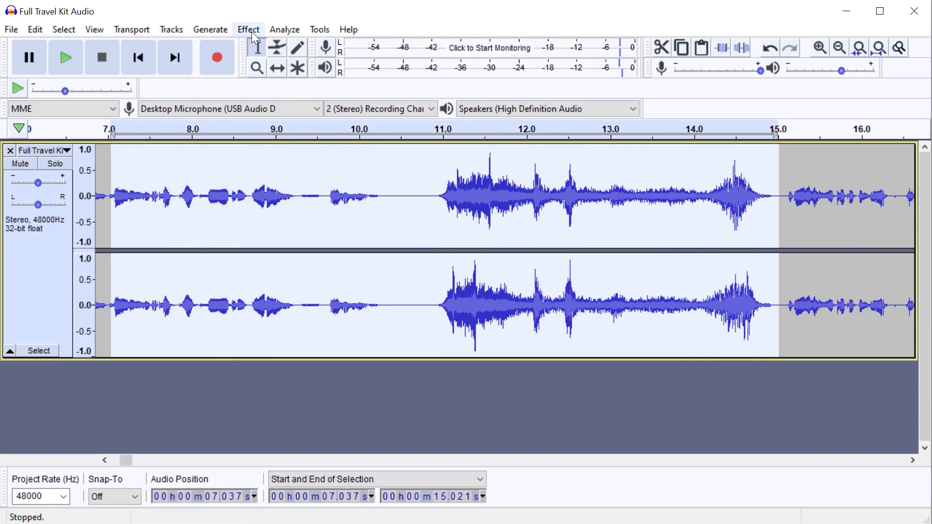
Step: Browse the effects, briefly opening and dismissing Adjustable Fade without applying it
click(248, 29)
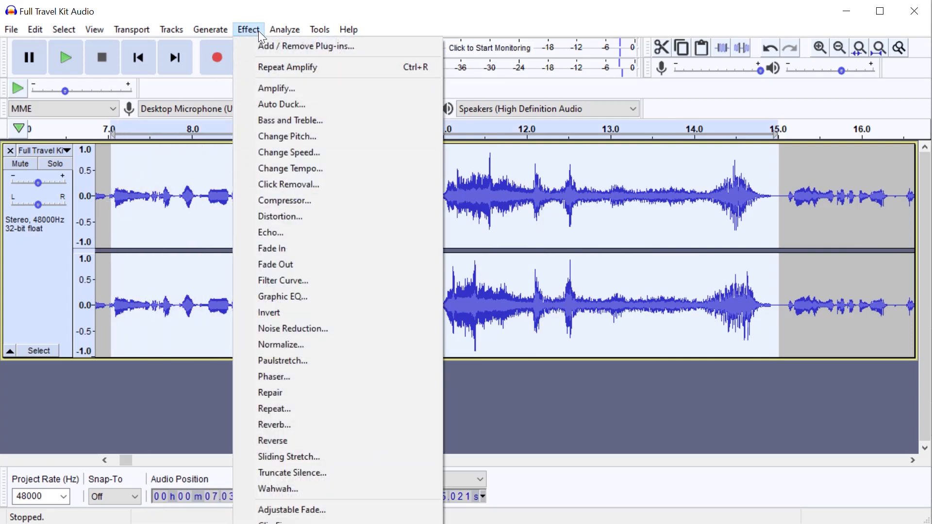
mouse_move(350, 377)
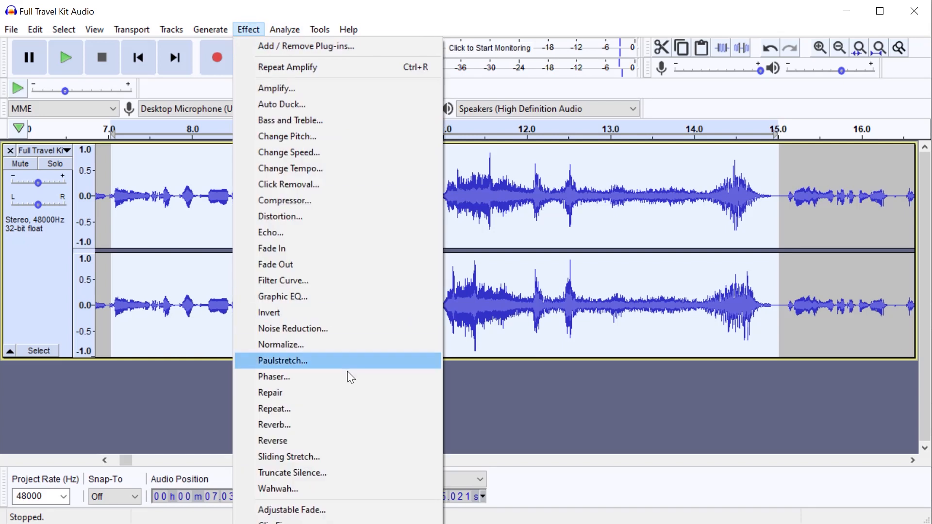
click(292, 509)
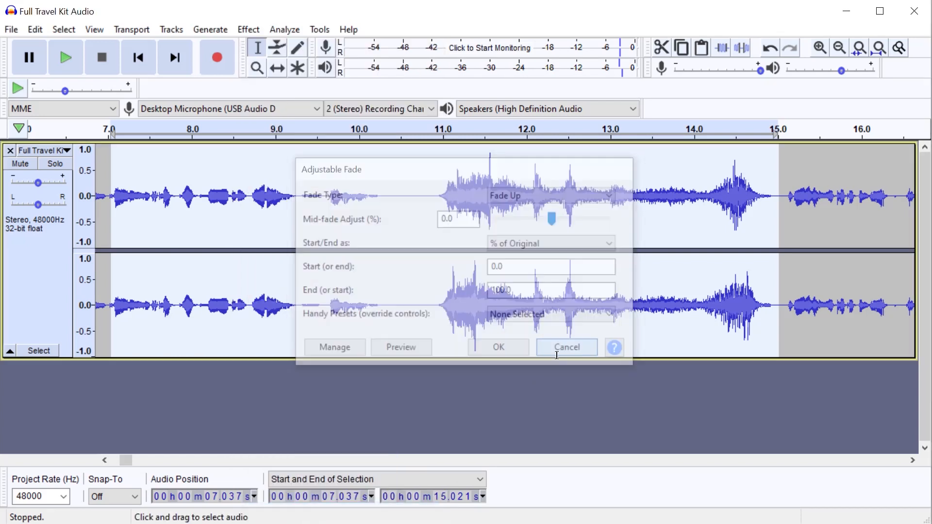
click(247, 29)
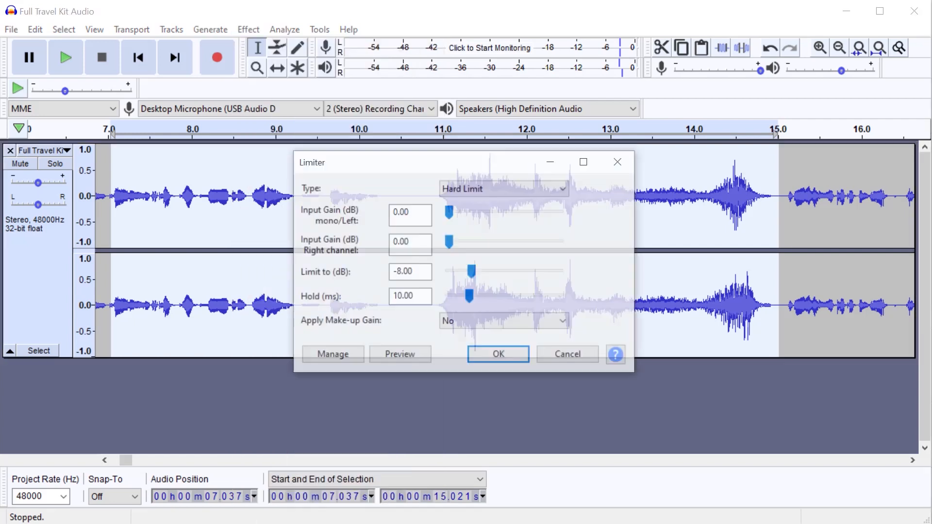
Step: Apply the Limiter as Hard Limit at -8 dB with 10 ms hold to the 7–15 second selection
drag(417, 162, 472, 213)
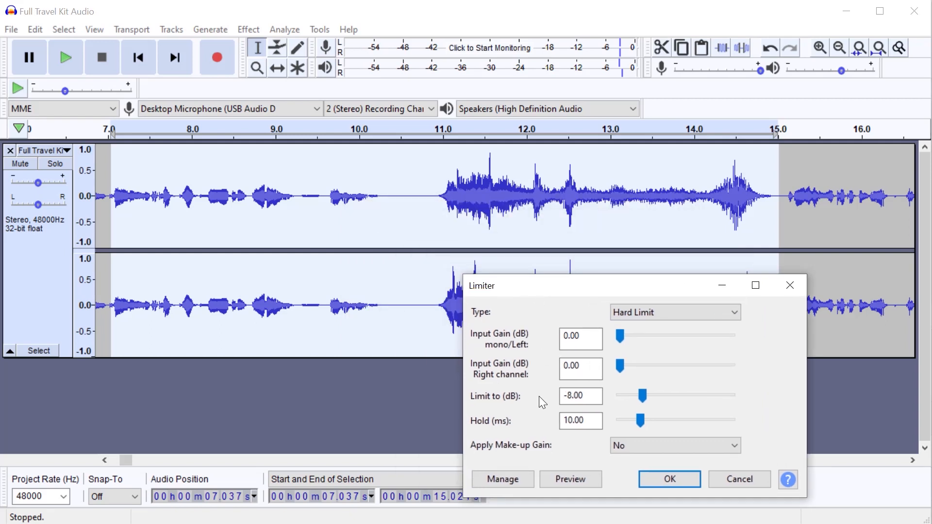
click(579, 395)
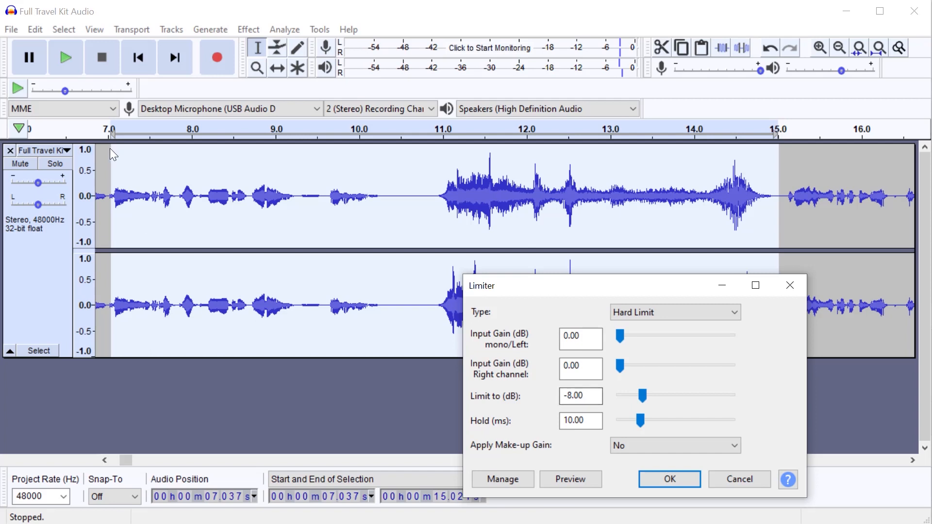
mouse_move(90, 165)
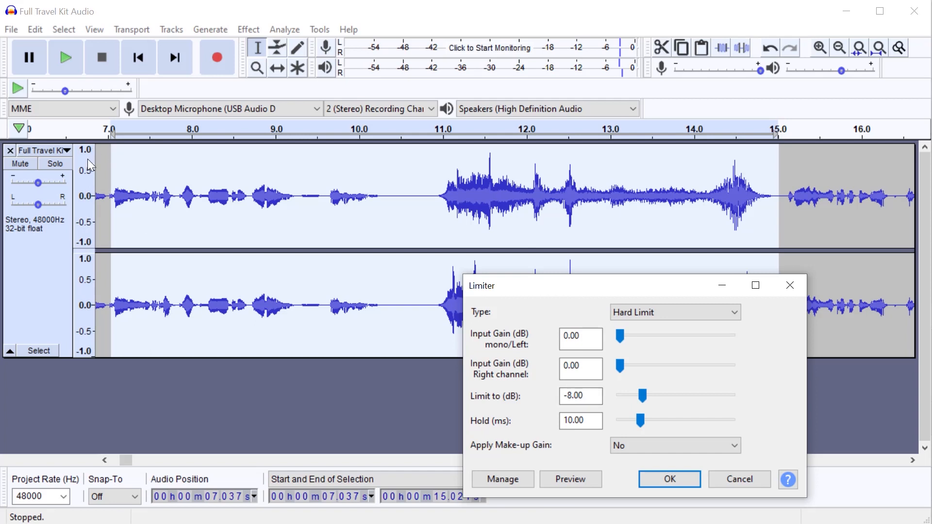
mouse_move(85, 197)
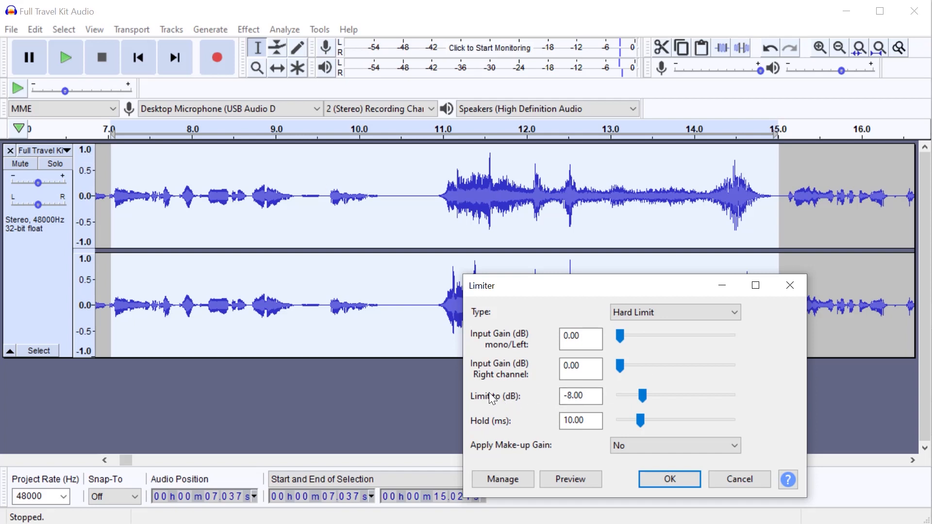
click(667, 478)
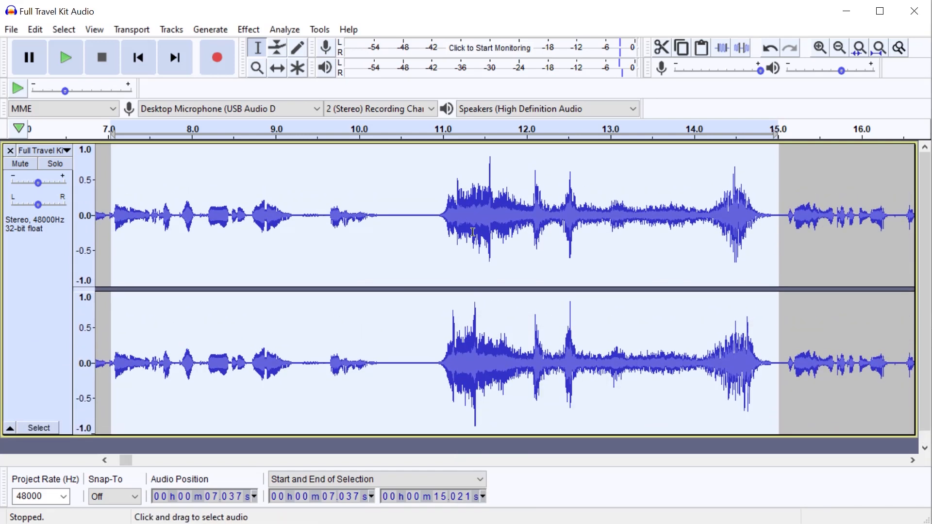
Step: Run the Limiter again on the same selection with the limit changed to -10 dB
click(248, 29)
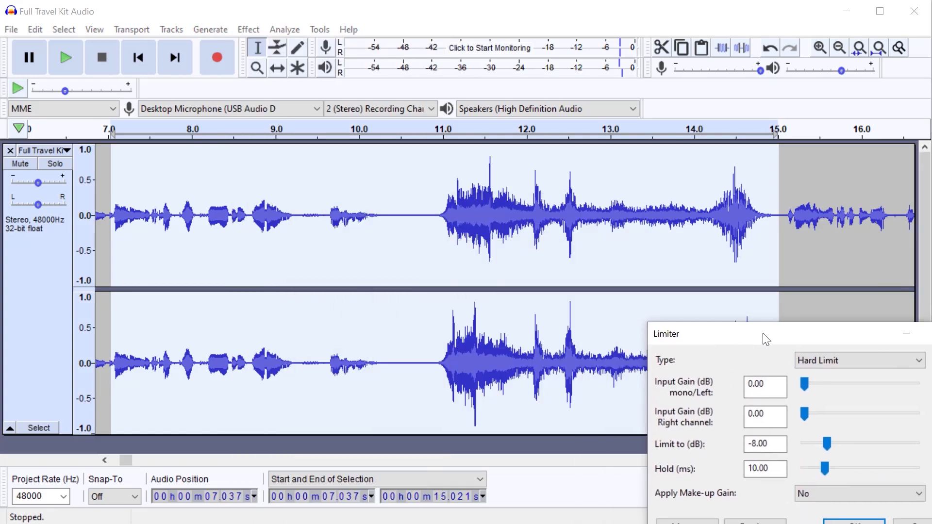
mouse_move(359, 165)
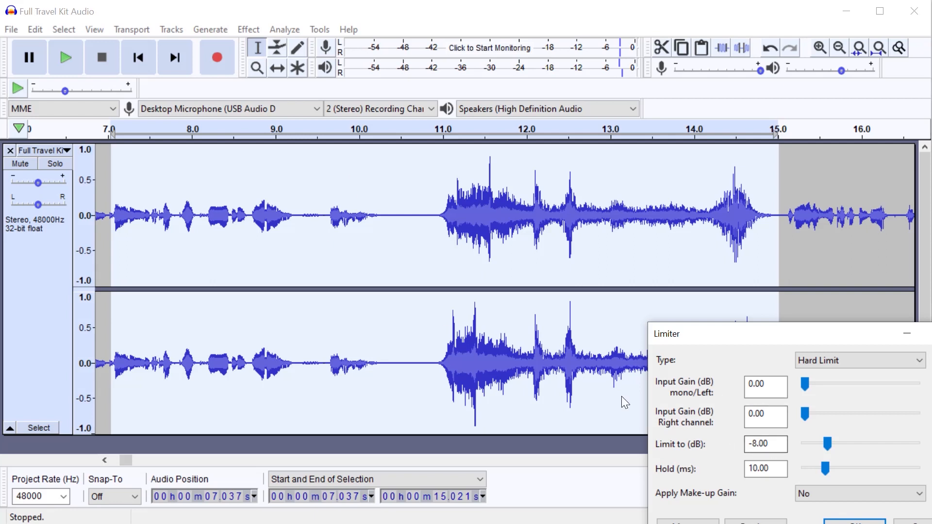
triple_click(766, 443)
text(-10)
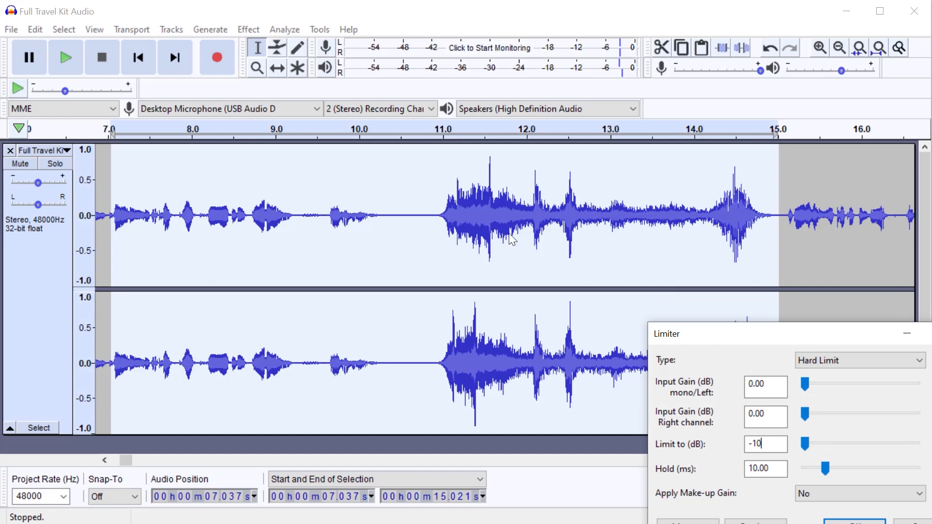
mouse_move(507, 196)
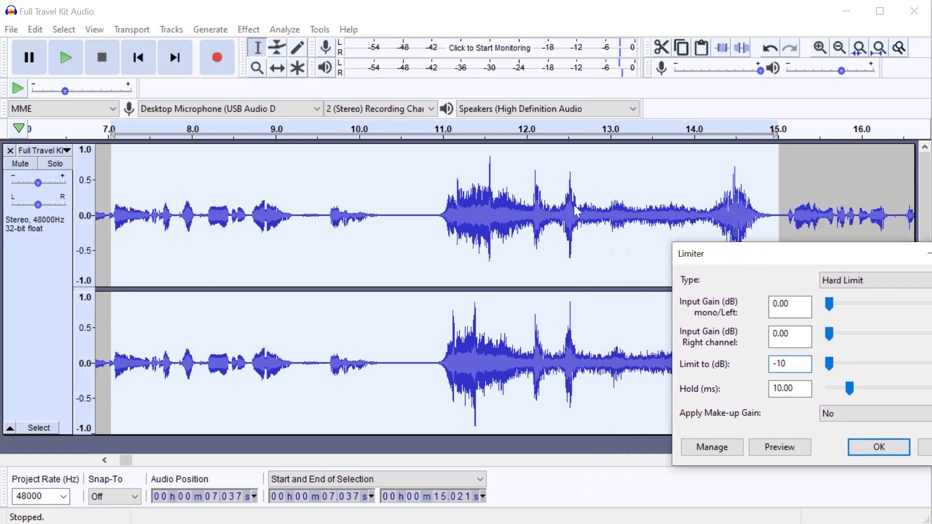
mouse_move(468, 206)
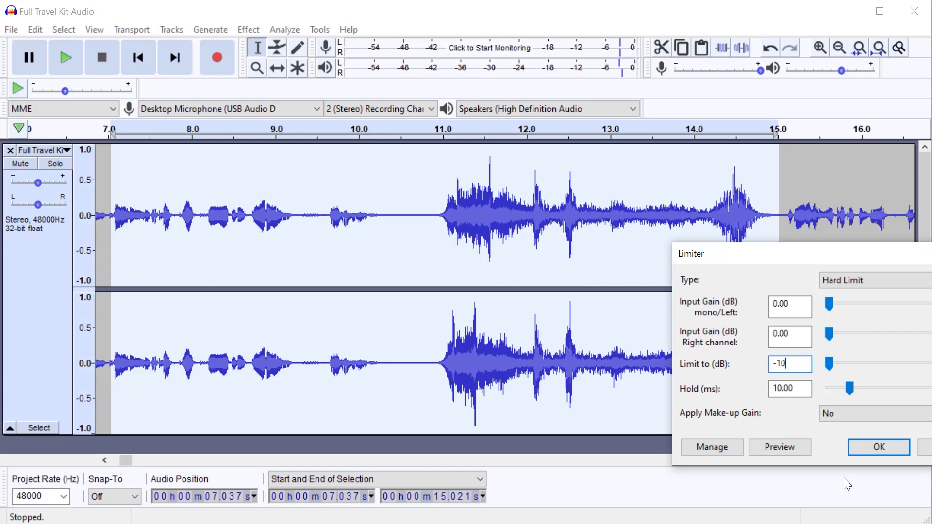
click(877, 446)
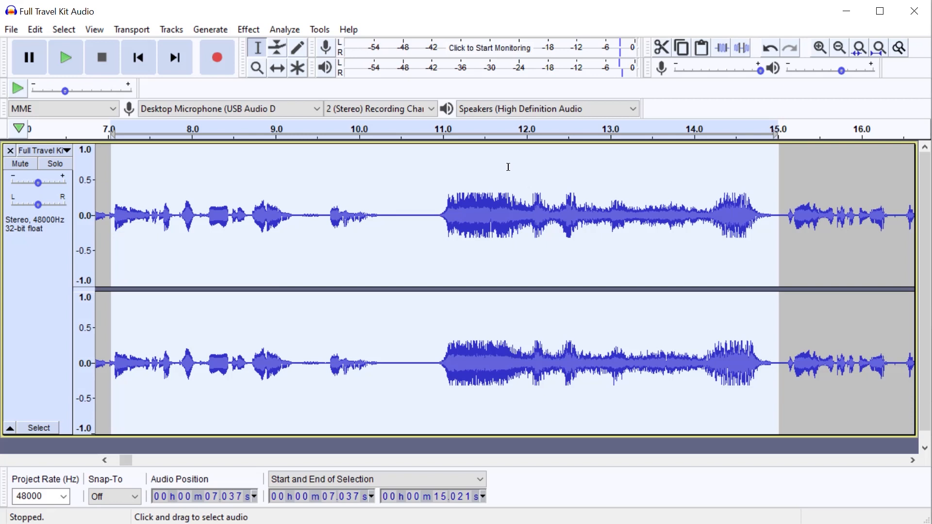
mouse_move(486, 201)
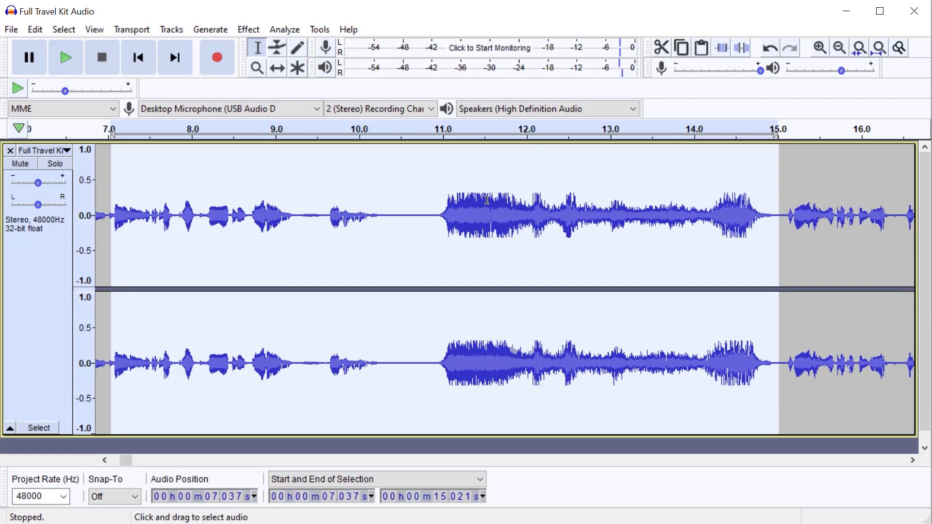
mouse_move(523, 191)
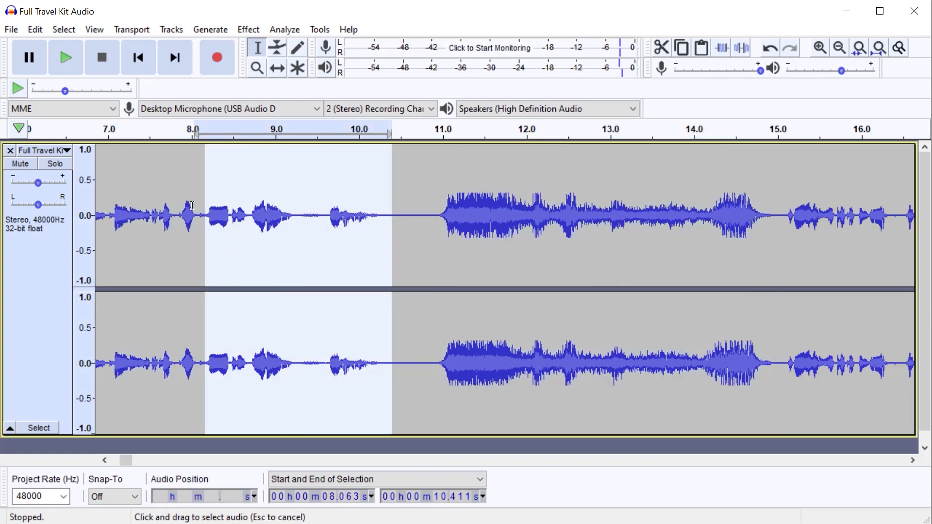
Step: With the -10 dB pass undone, reselect the speech from about 7.2 to 14.2 seconds
click(113, 213)
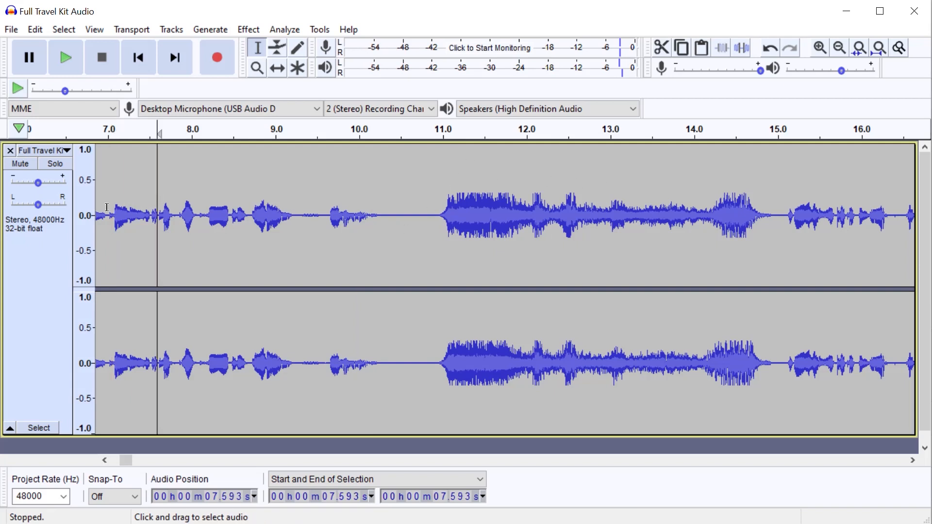
drag(117, 213, 375, 214)
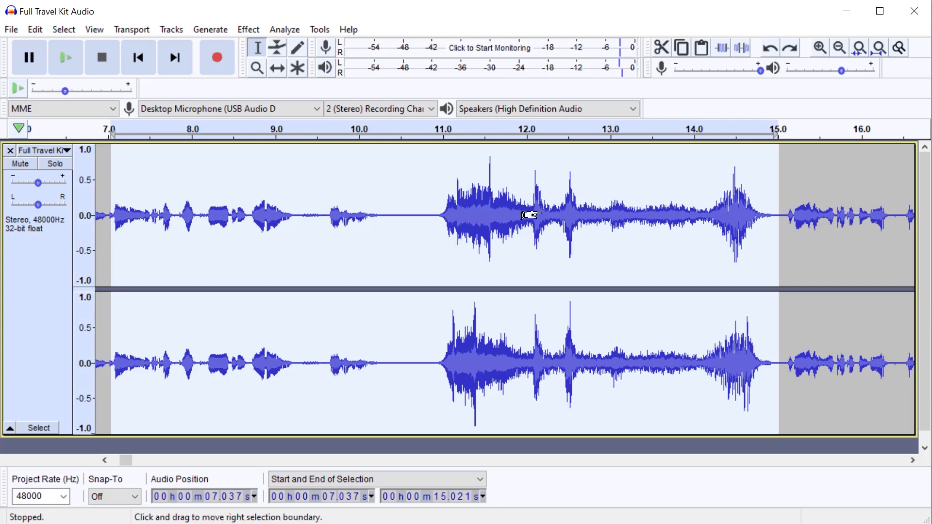
click(467, 215)
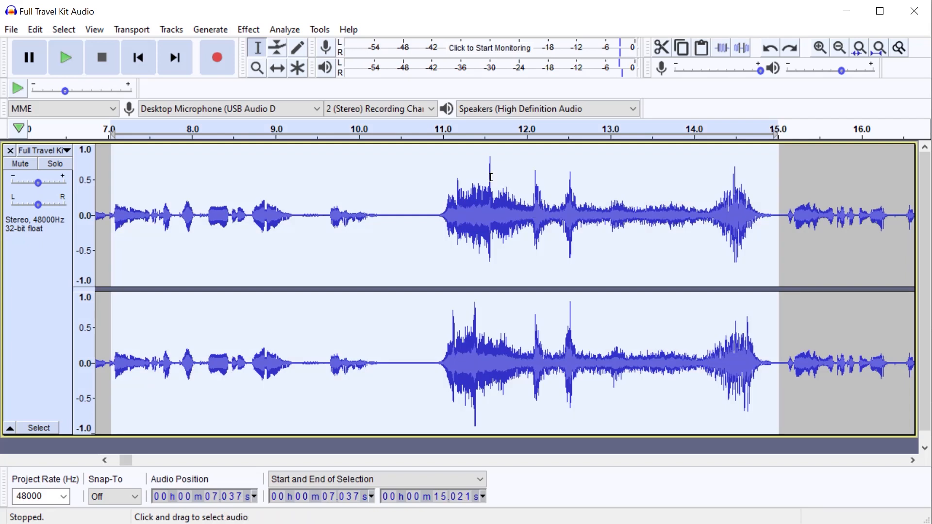
mouse_move(508, 190)
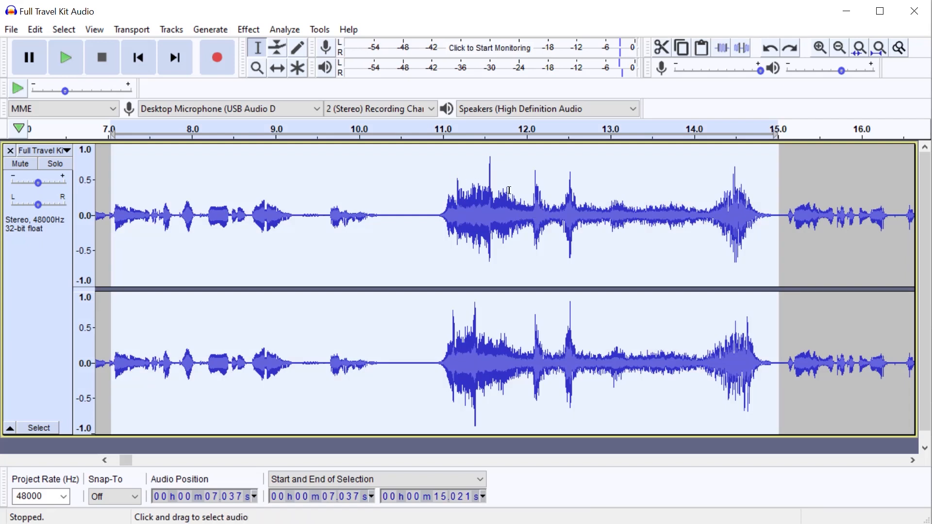
click(454, 213)
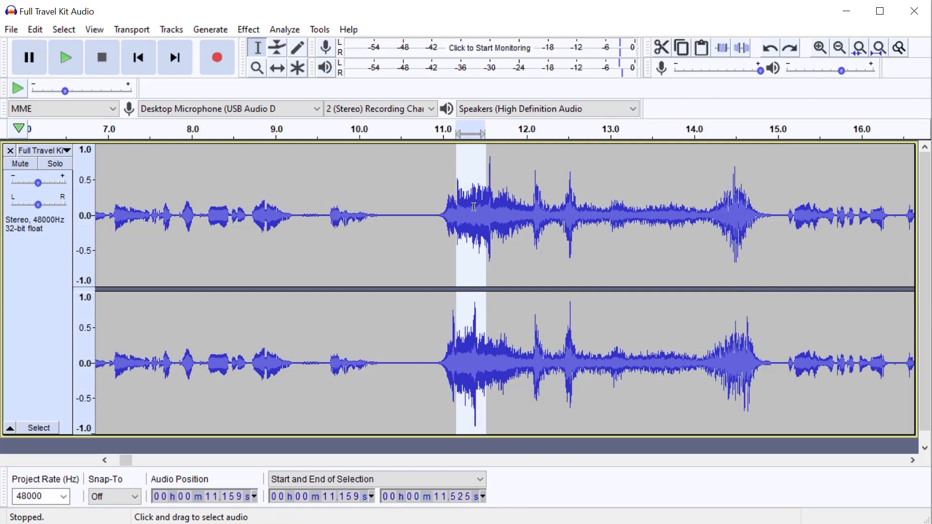
mouse_move(475, 184)
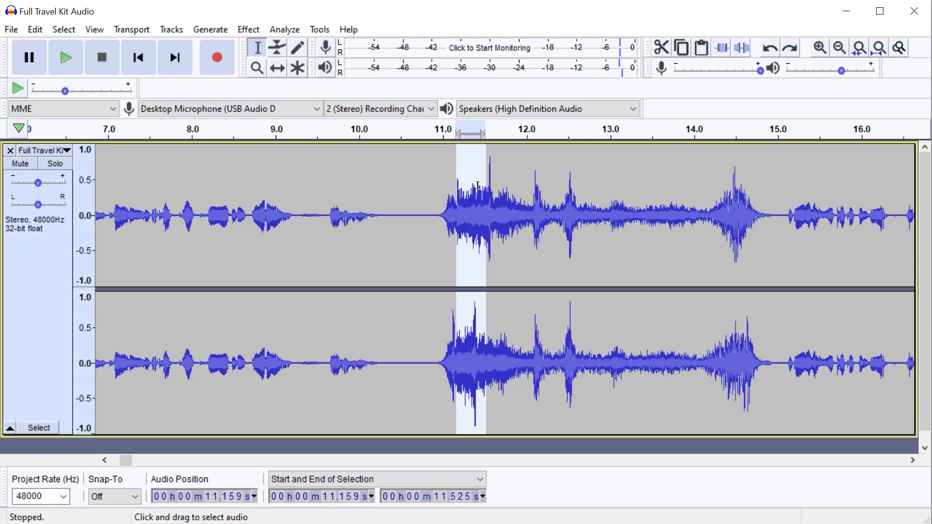
click(517, 214)
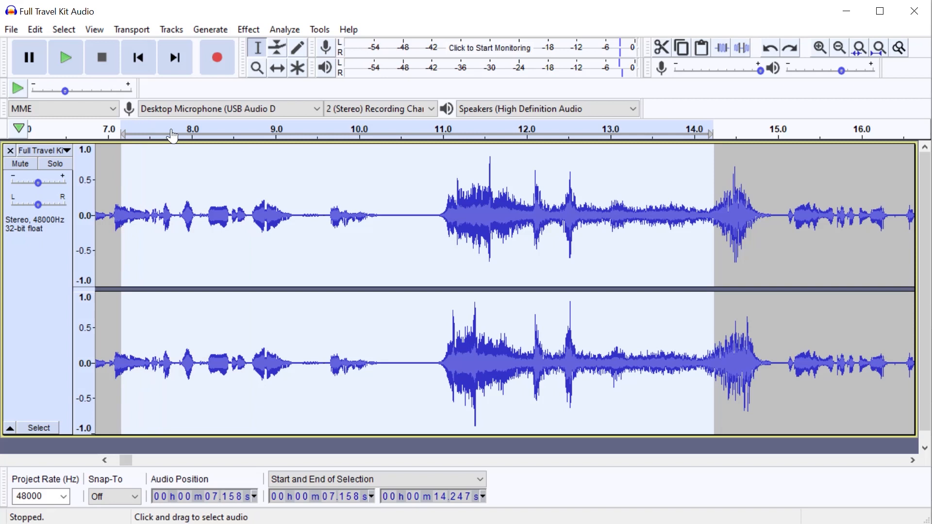
Step: Apply a Hard Limit at -8 dB with 10 ms hold to the 7.2–14.2 second selection
click(248, 29)
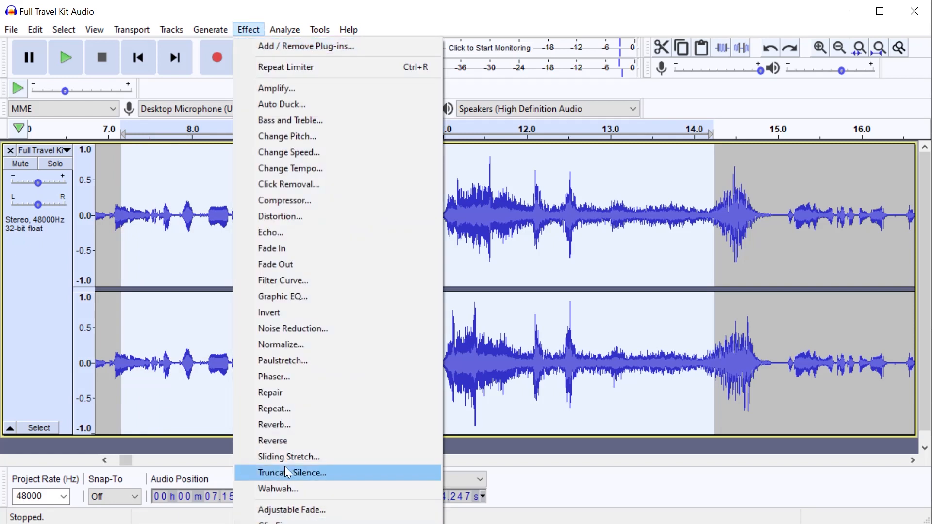
click(285, 67)
text(-8)
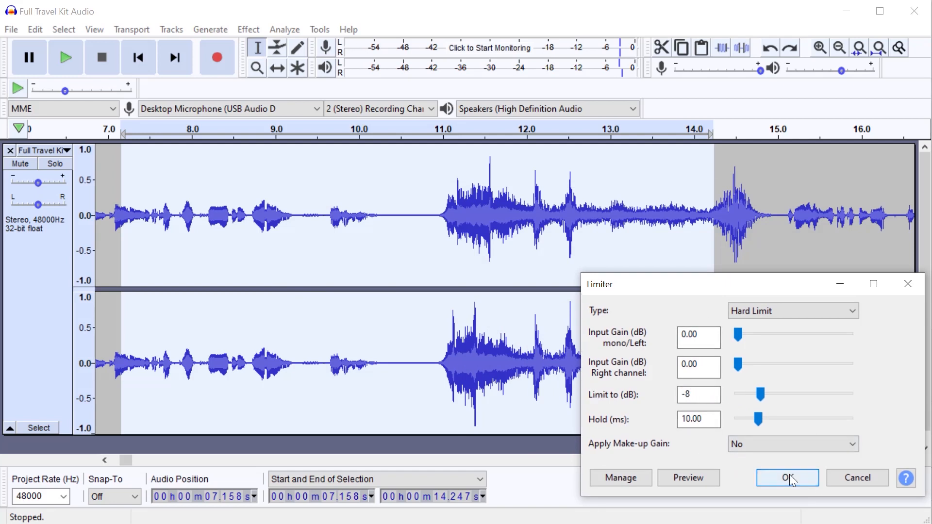
click(786, 478)
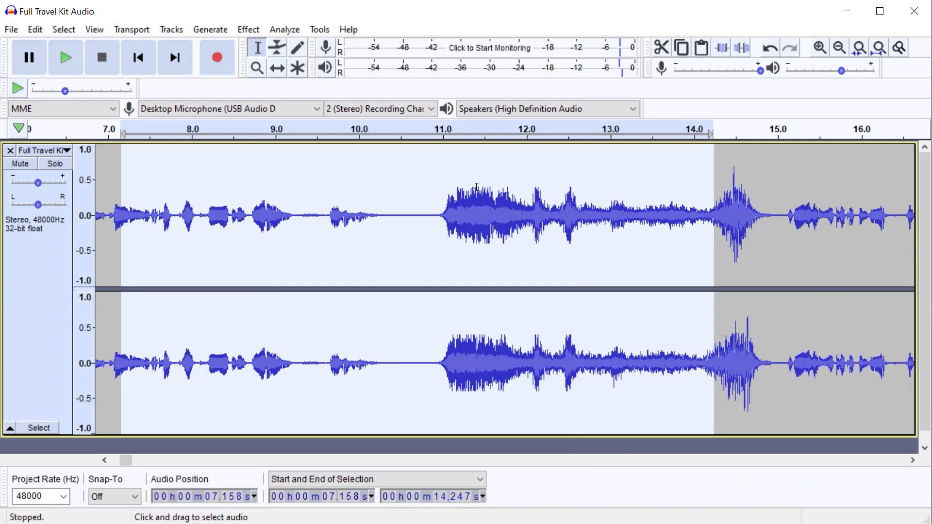
mouse_move(471, 194)
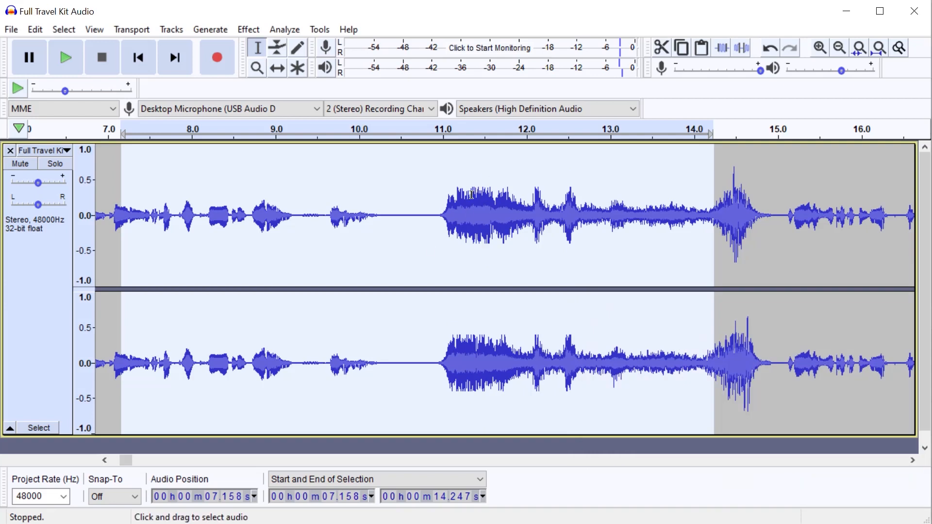
Step: Audition the loud passage around 11–12 seconds, leaving the play point at about 11.5 s
click(467, 216)
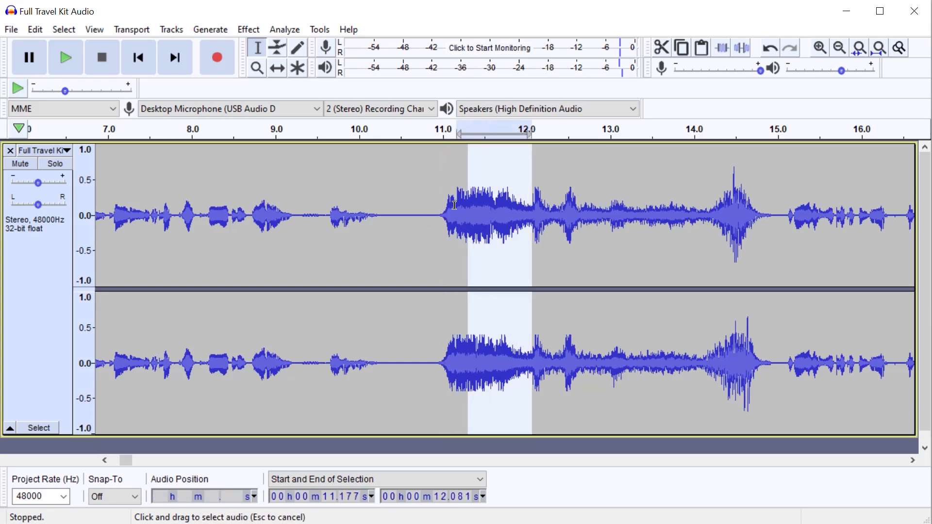
click(297, 216)
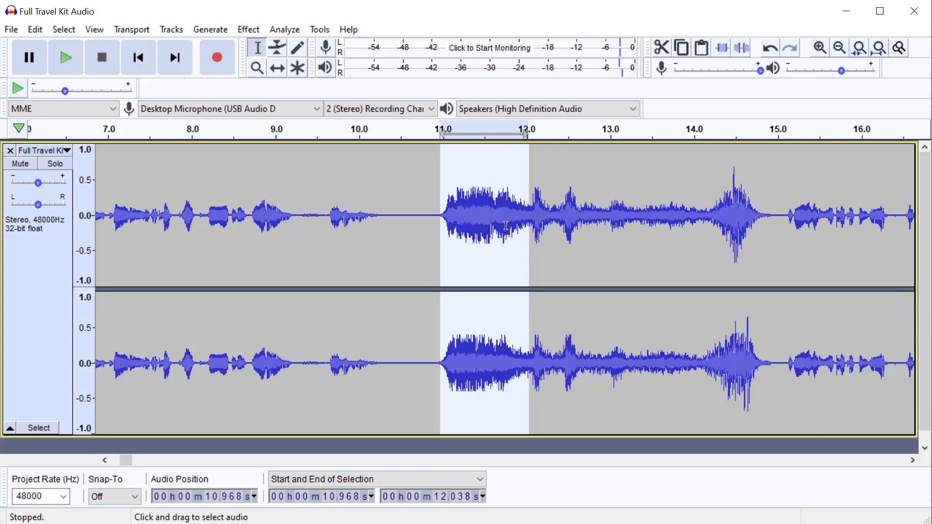
click(493, 226)
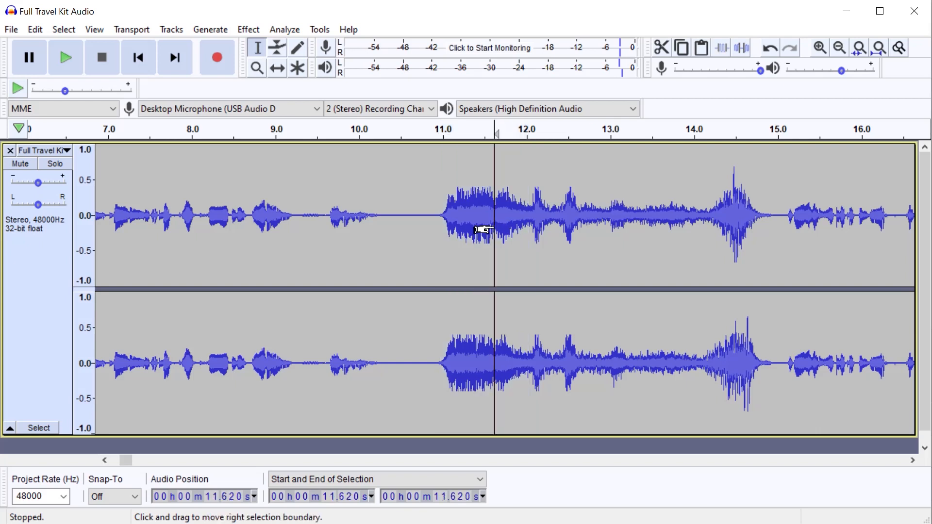
mouse_move(480, 222)
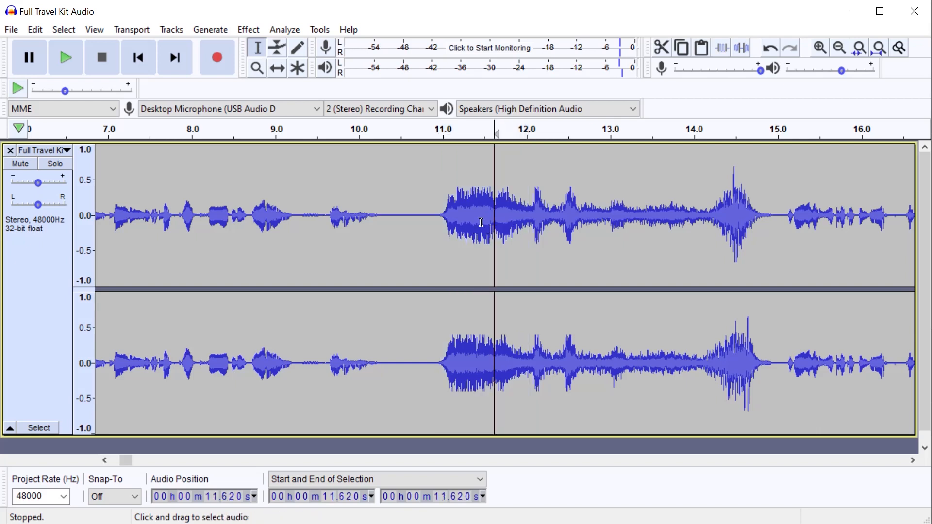
mouse_move(480, 200)
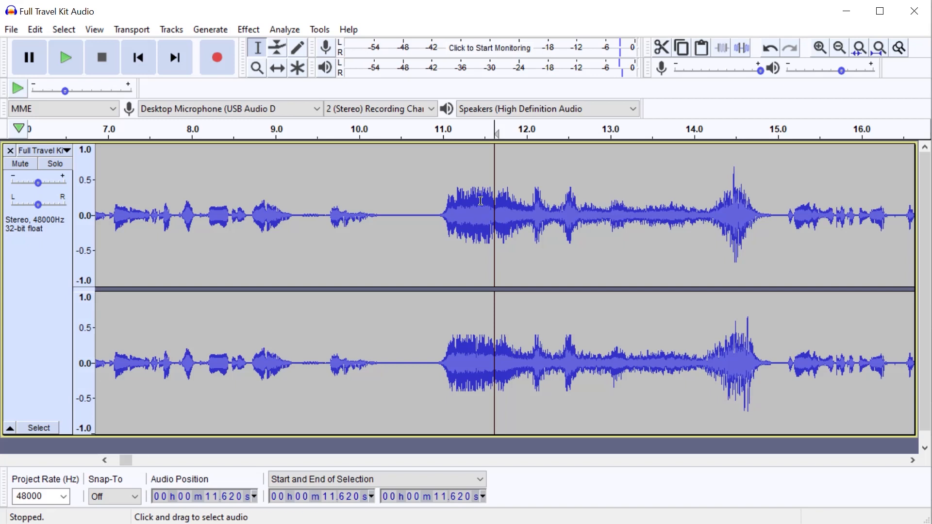
click(493, 209)
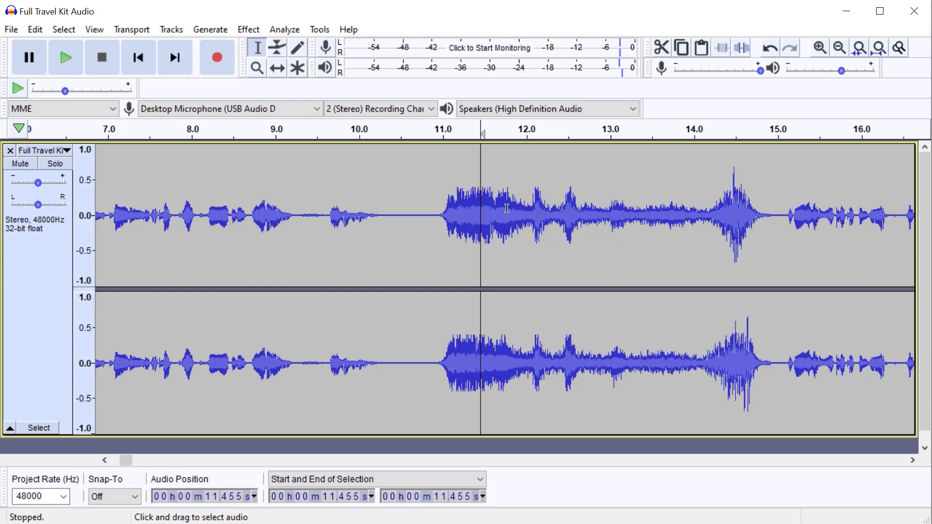
mouse_move(516, 256)
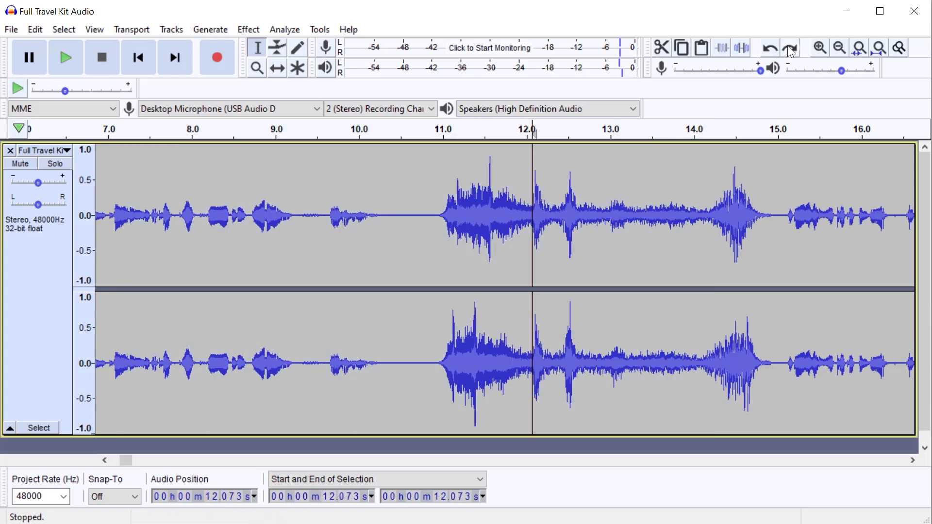
Step: Zoom to fit the whole 10:20 recording, select it all and bring up the Effect menu
click(841, 48)
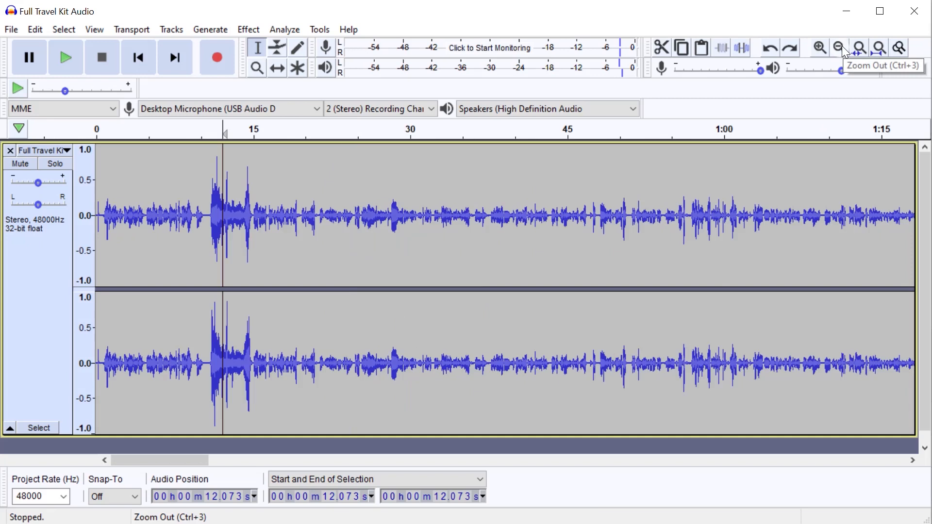
click(839, 47)
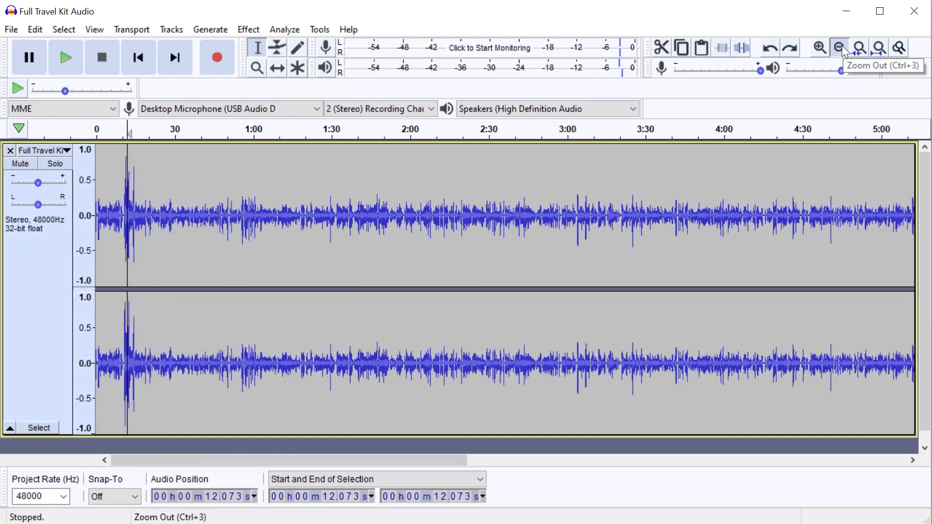
click(840, 47)
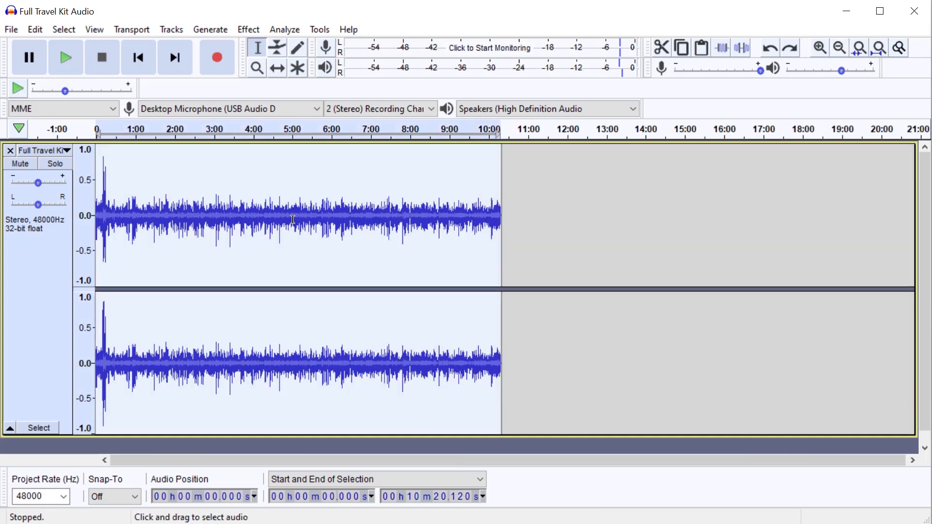
mouse_move(247, 29)
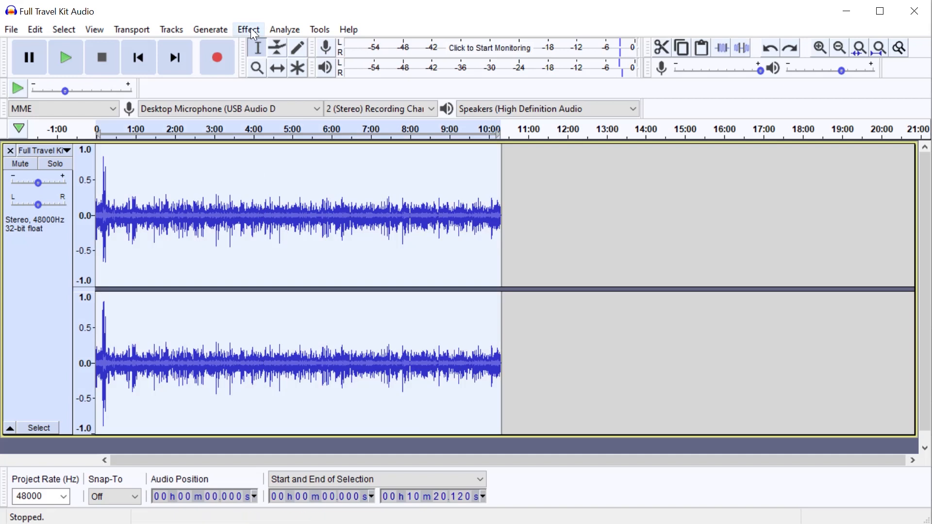
click(247, 29)
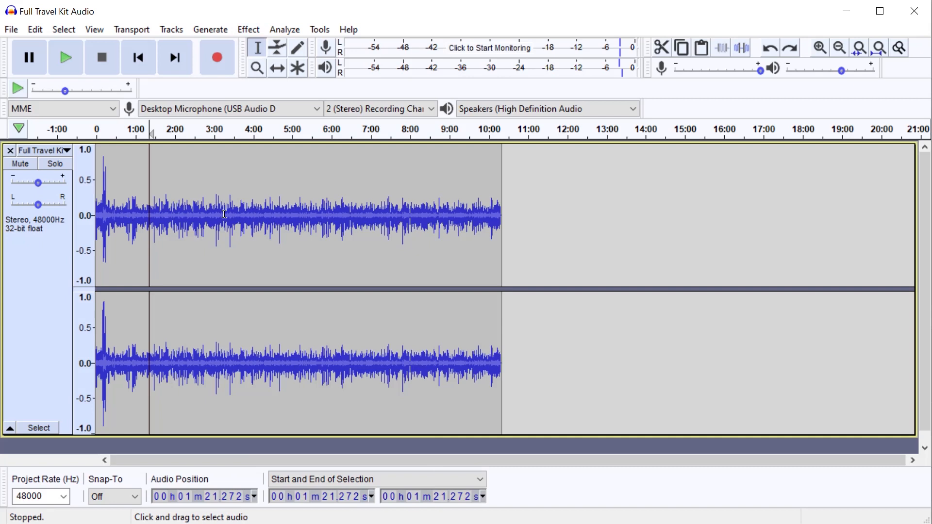
mouse_move(819, 47)
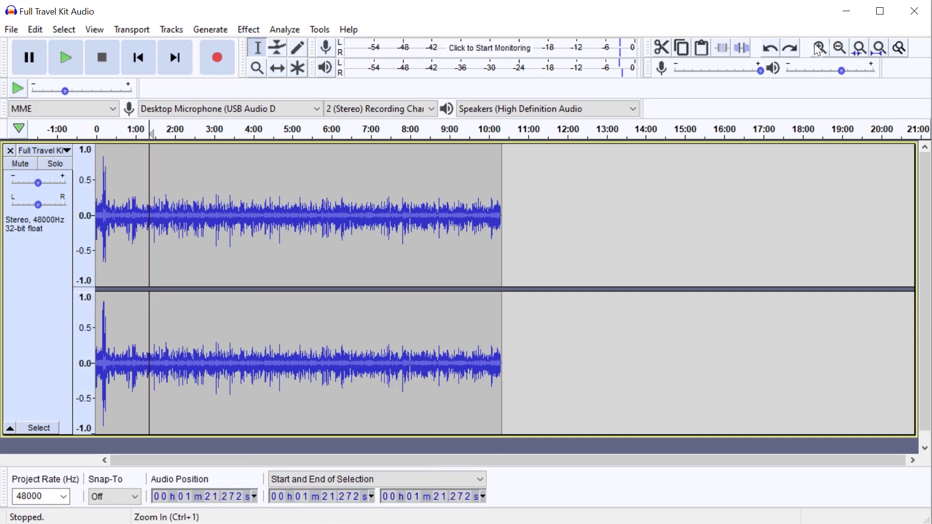
click(819, 48)
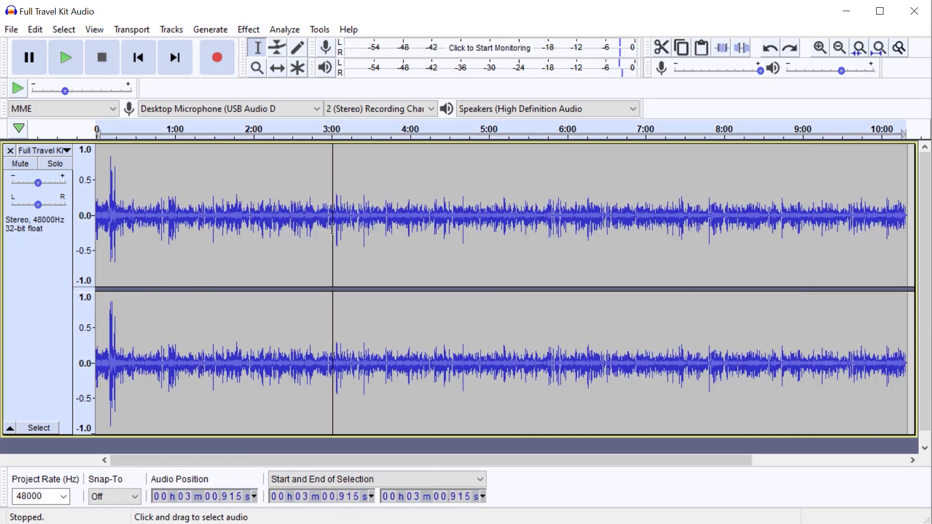
click(248, 29)
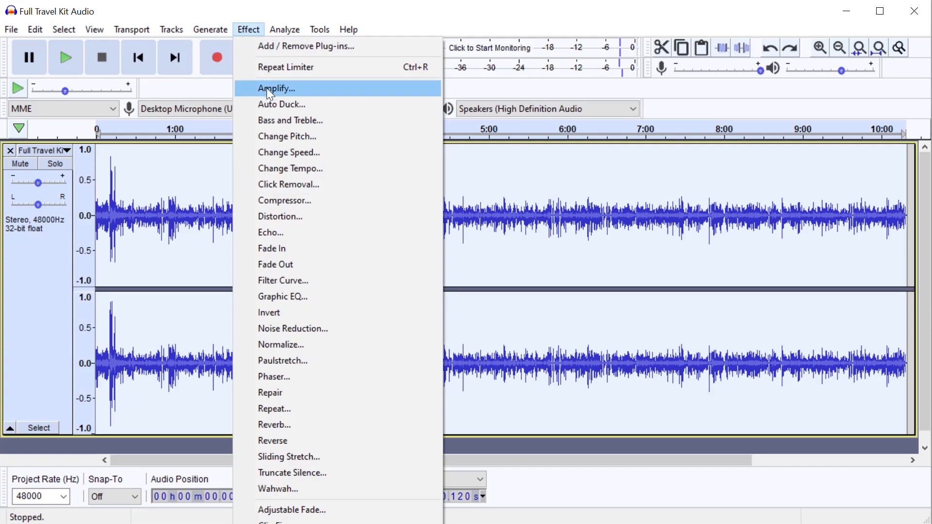
click(274, 89)
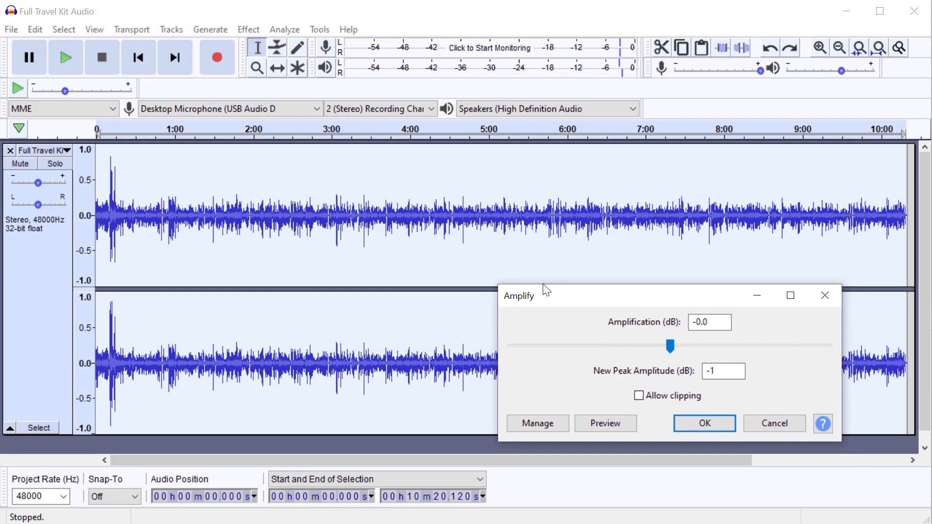
mouse_move(390, 218)
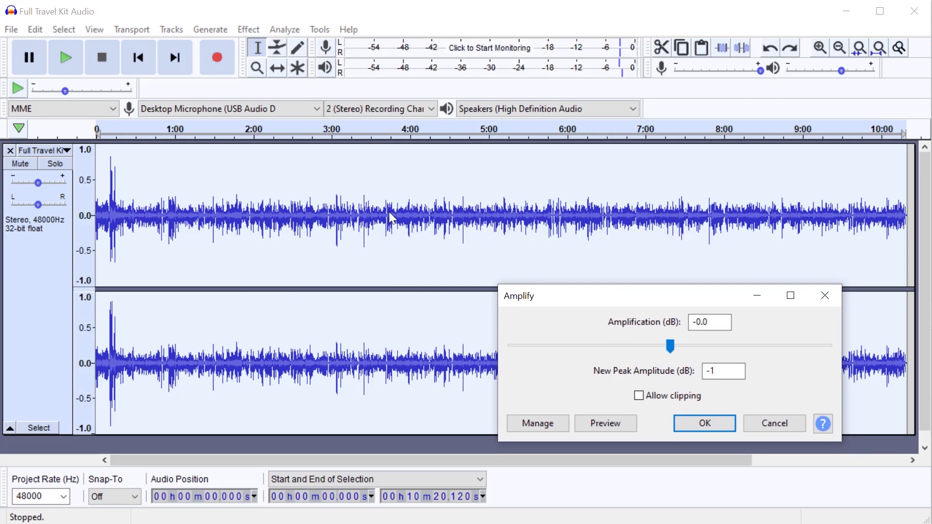
click(703, 423)
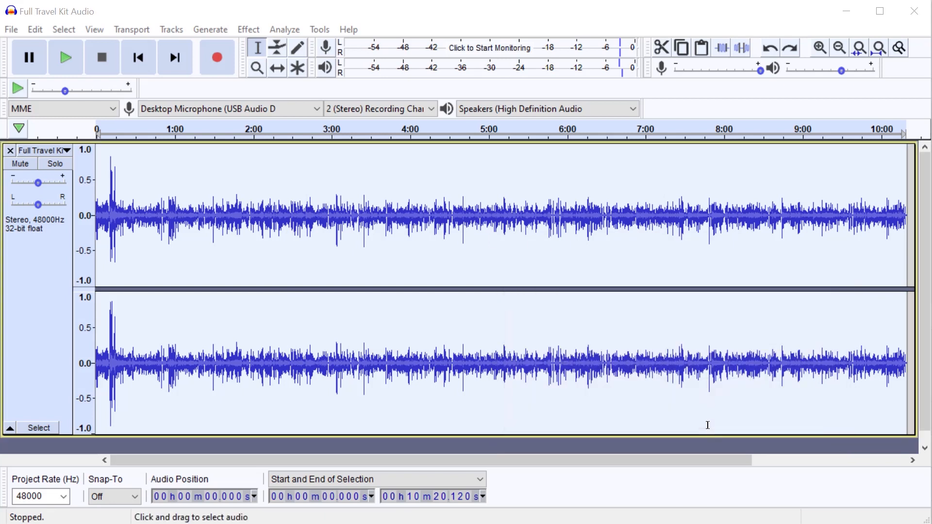
mouse_move(499, 213)
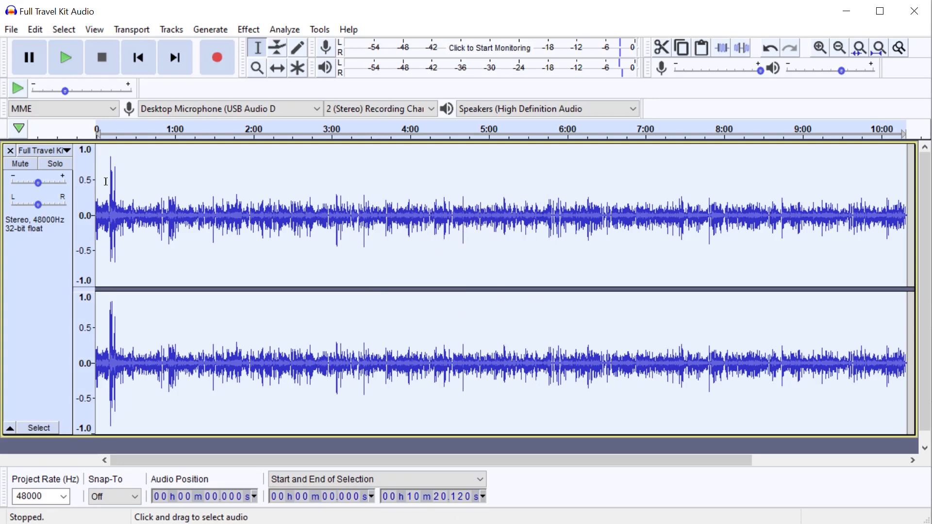
mouse_move(137, 196)
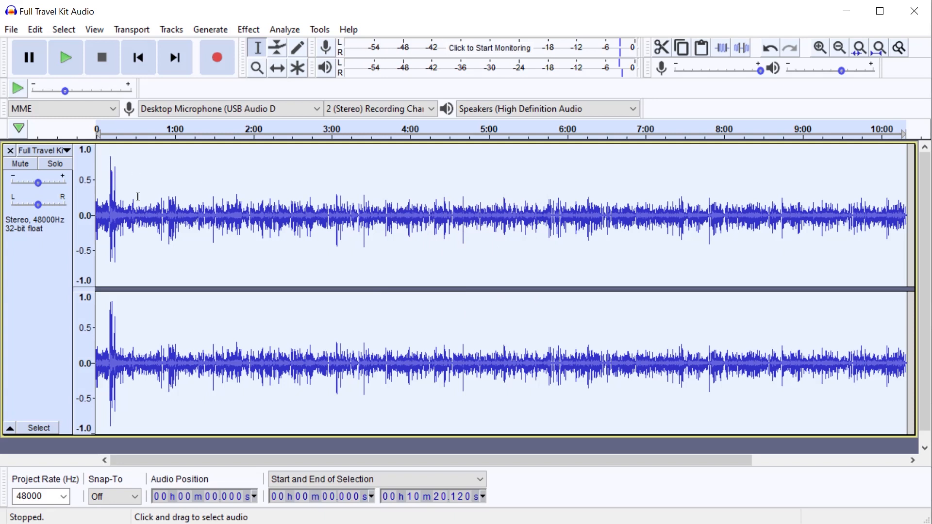
mouse_move(473, 203)
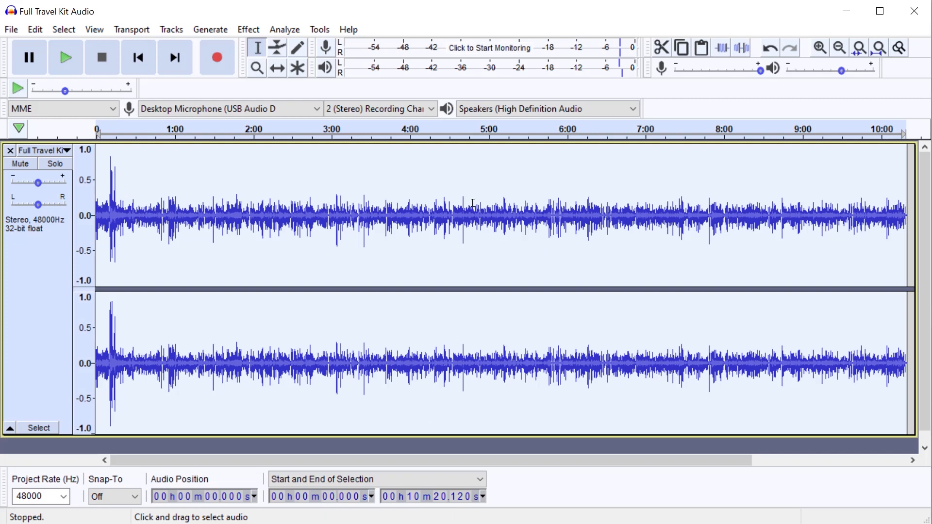
Step: Apply a Hard Limit at -8 dB across the entire recording
click(465, 213)
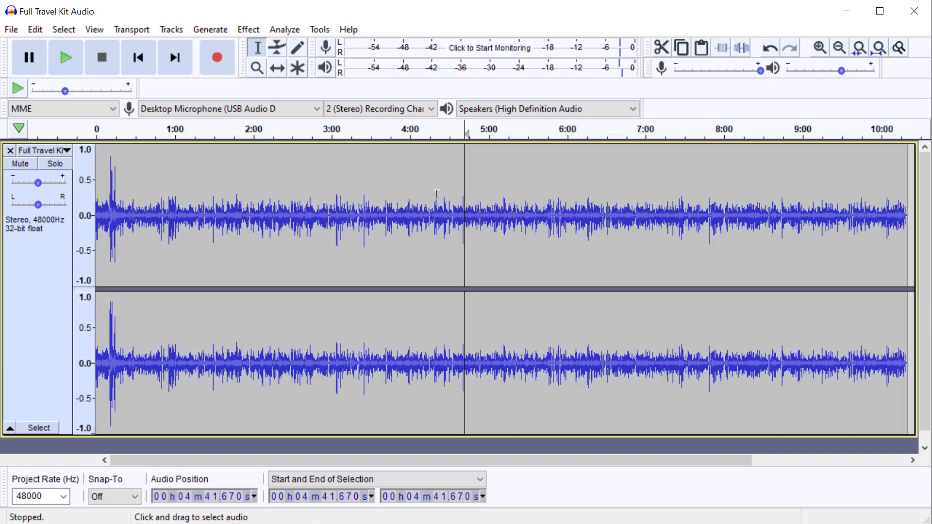
click(247, 29)
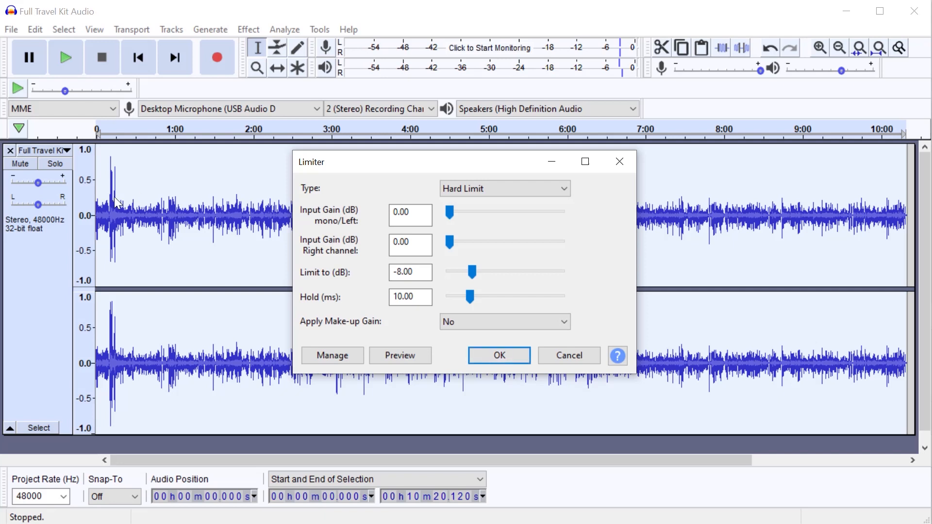
click(498, 355)
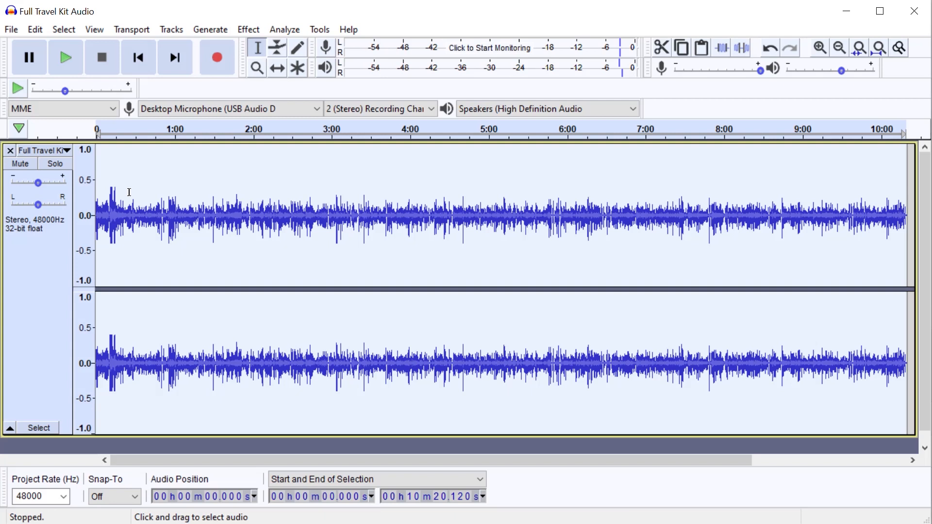
Step: Amplify the whole recording to a new peak amplitude of -1 dB
click(248, 30)
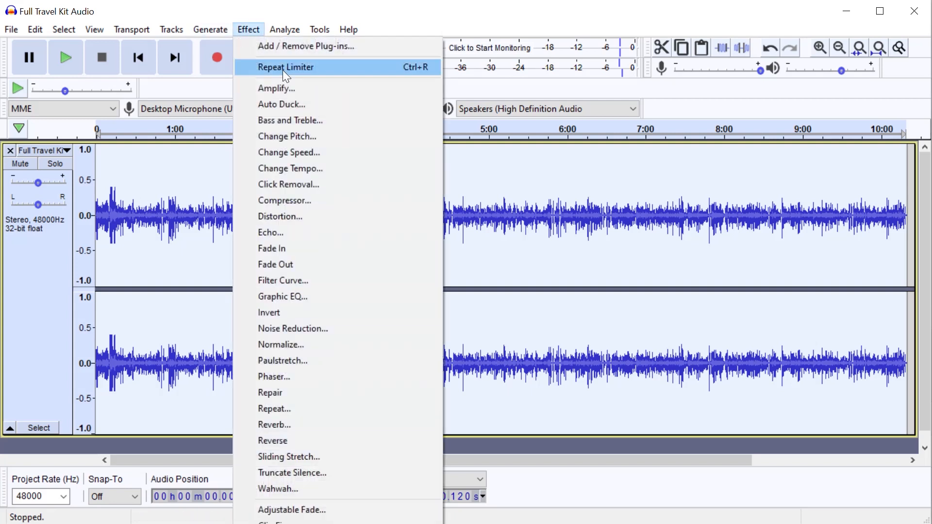
click(276, 88)
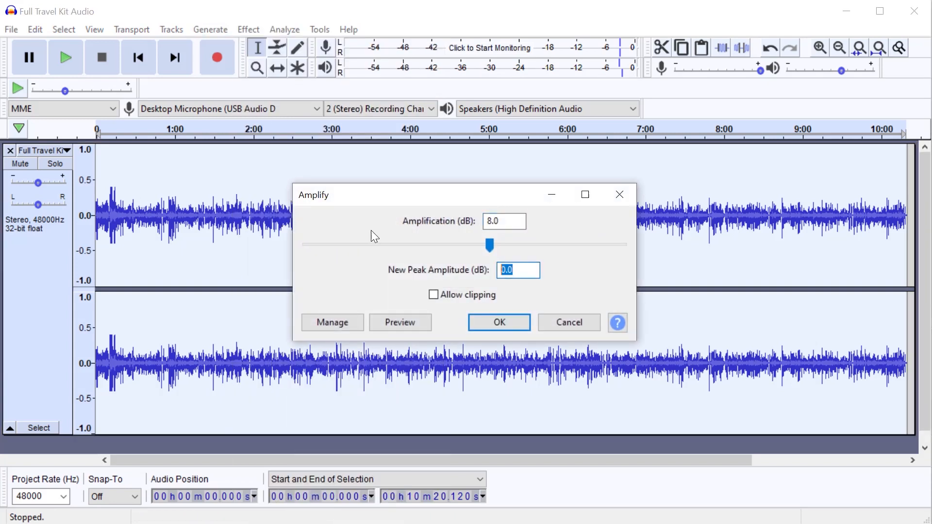
text(-1)
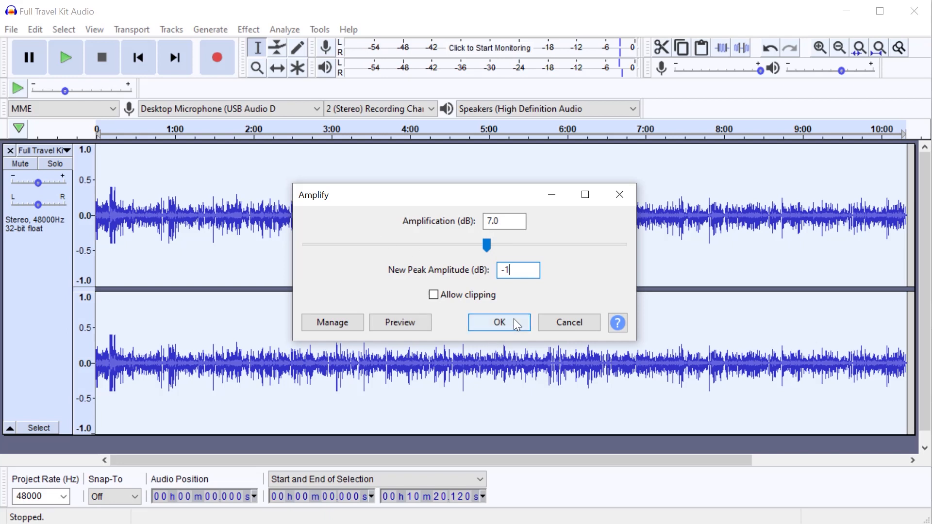
click(498, 322)
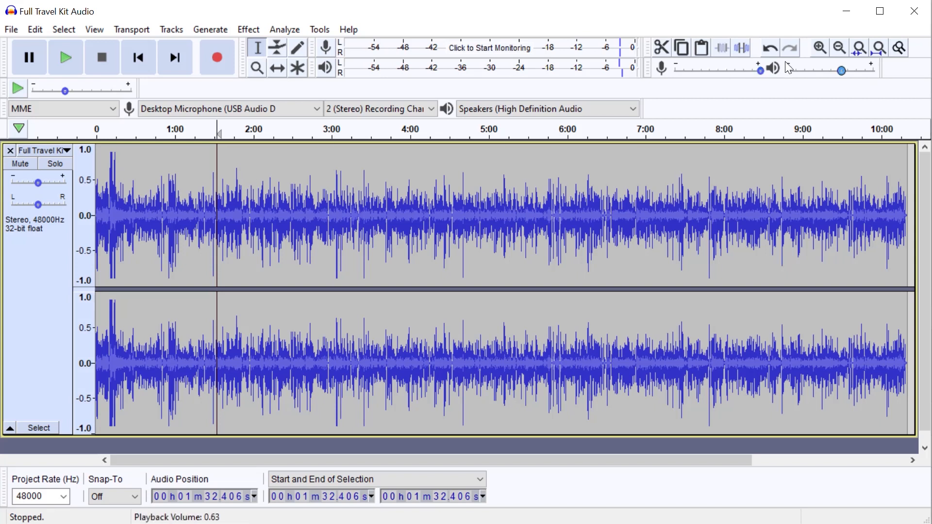
Step: Zoom out and place the play point around 1:32 in the recording
click(819, 47)
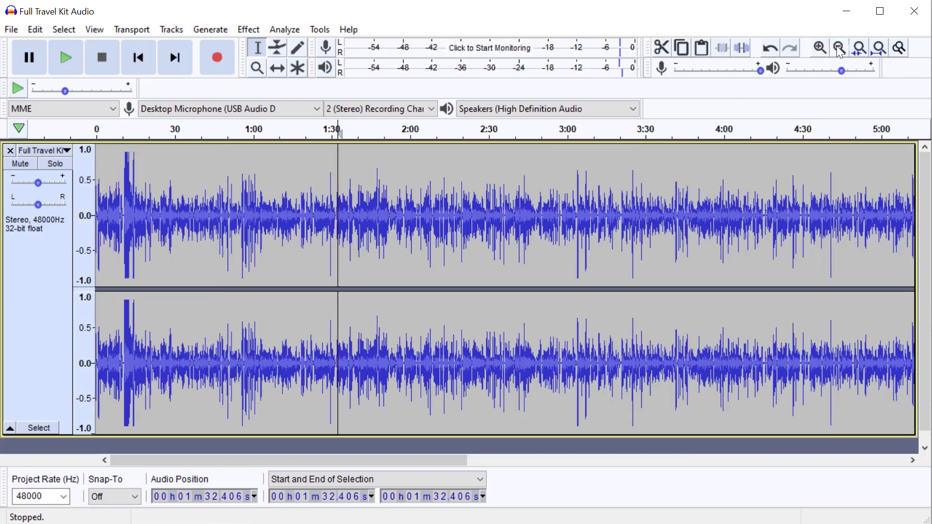
click(839, 48)
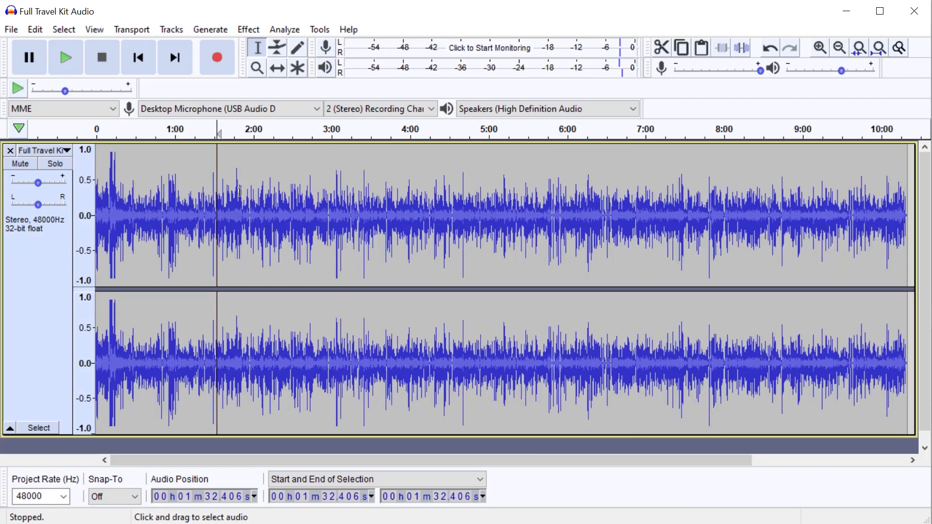
mouse_move(280, 186)
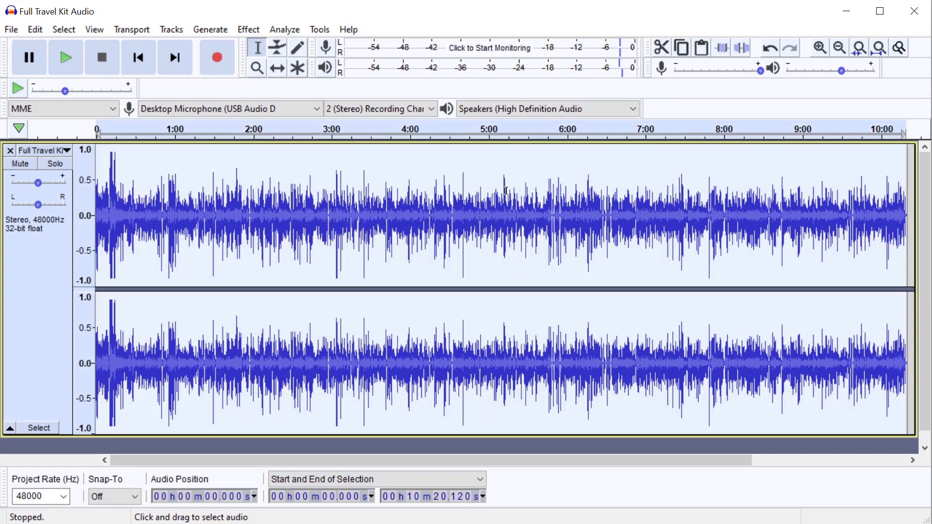
mouse_move(326, 221)
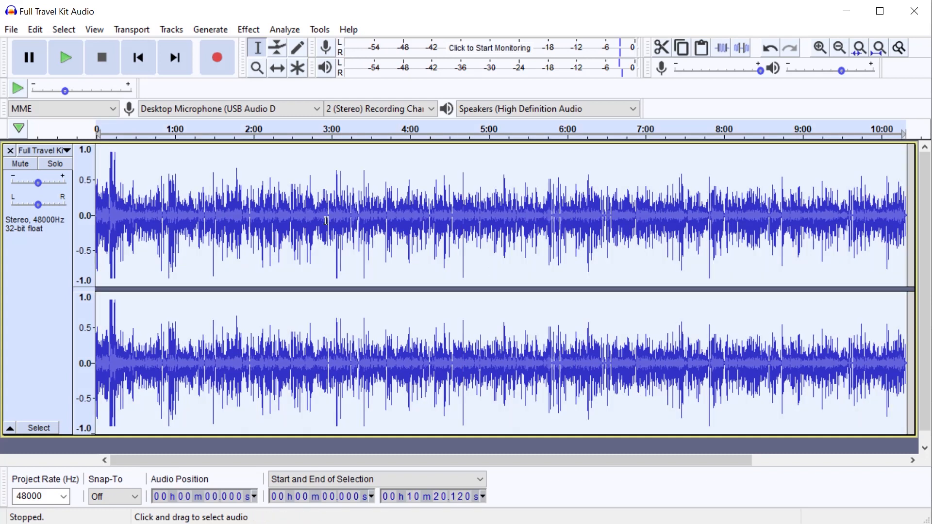
Step: Apply a Hard Limit of -3 dB to the whole recording via the Limiter effect
click(247, 29)
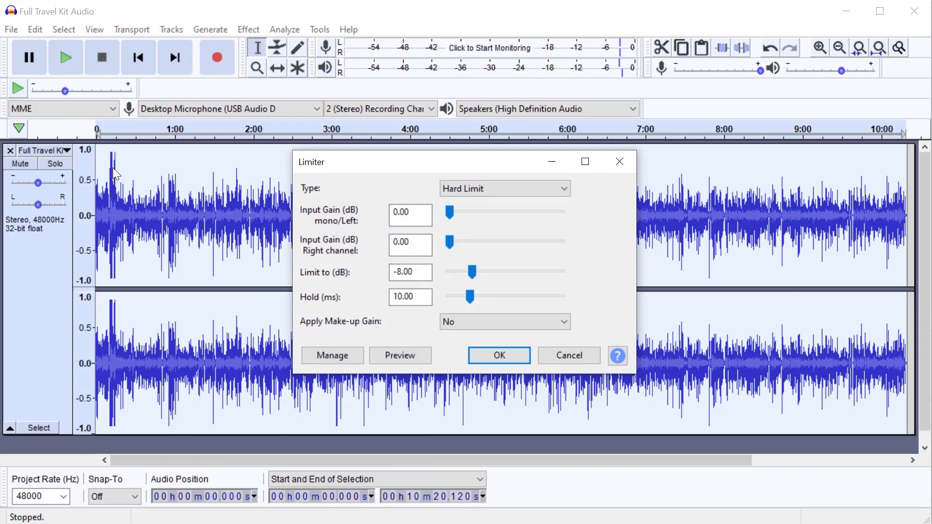
mouse_move(89, 188)
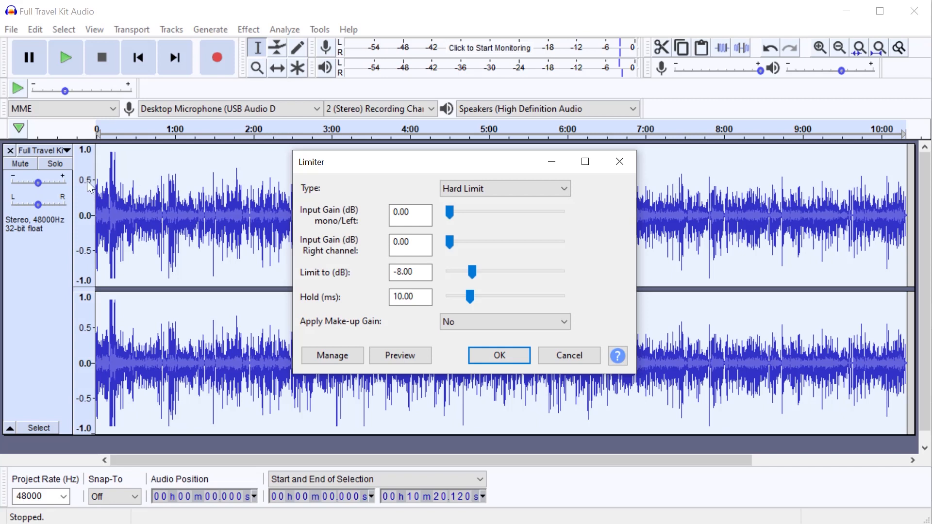
mouse_move(94, 176)
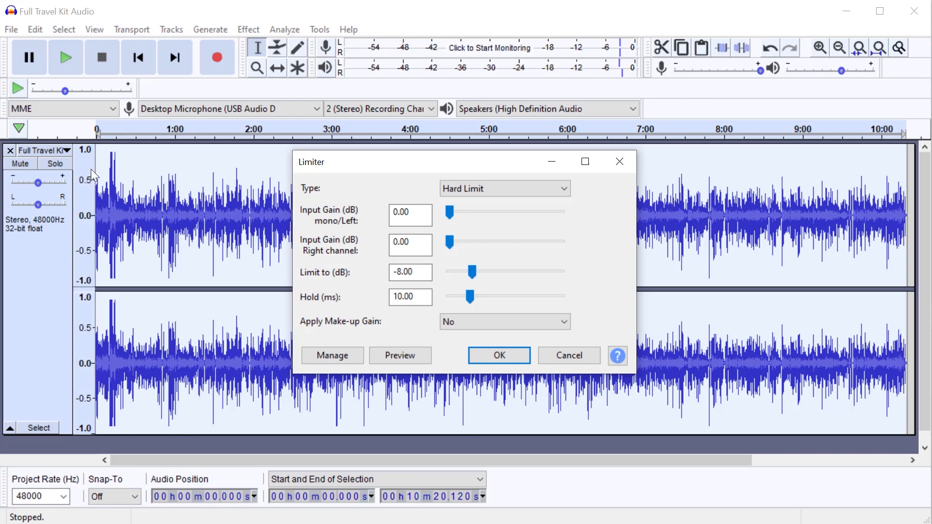
mouse_move(240, 172)
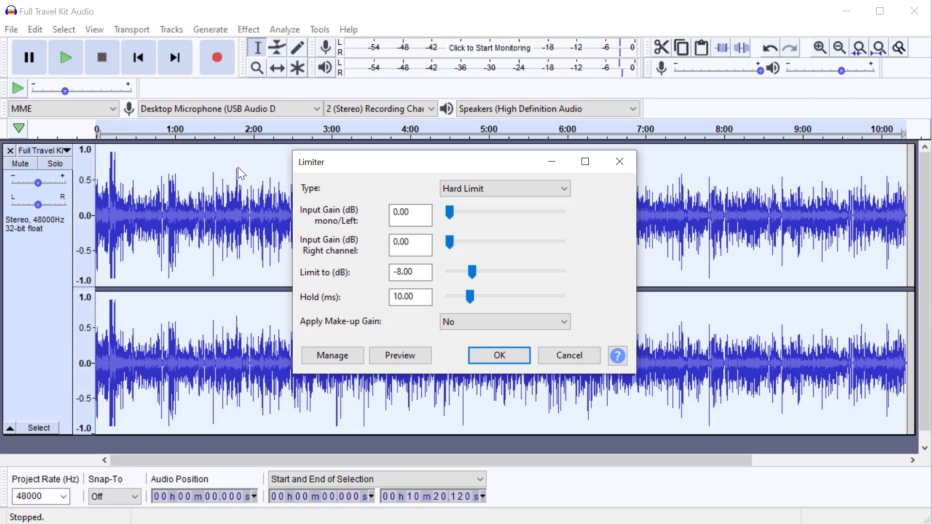
triple_click(408, 272)
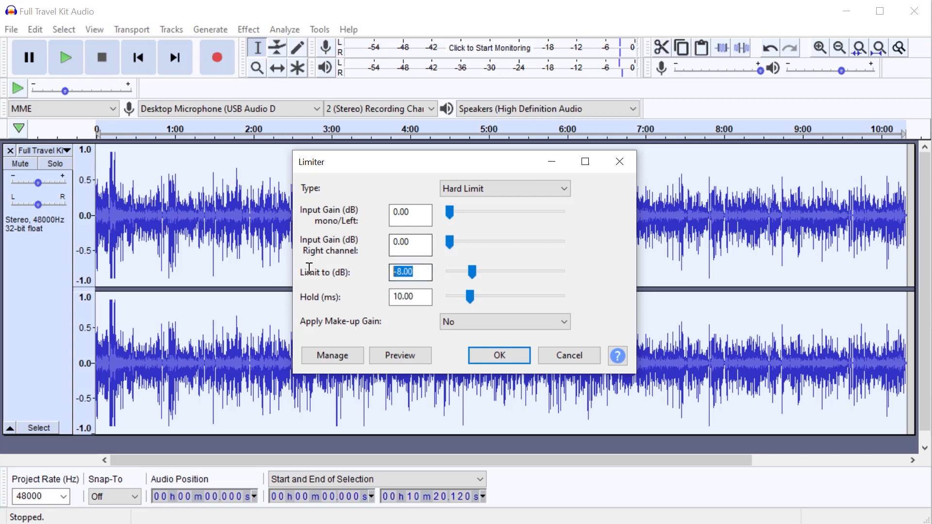
text(-3)
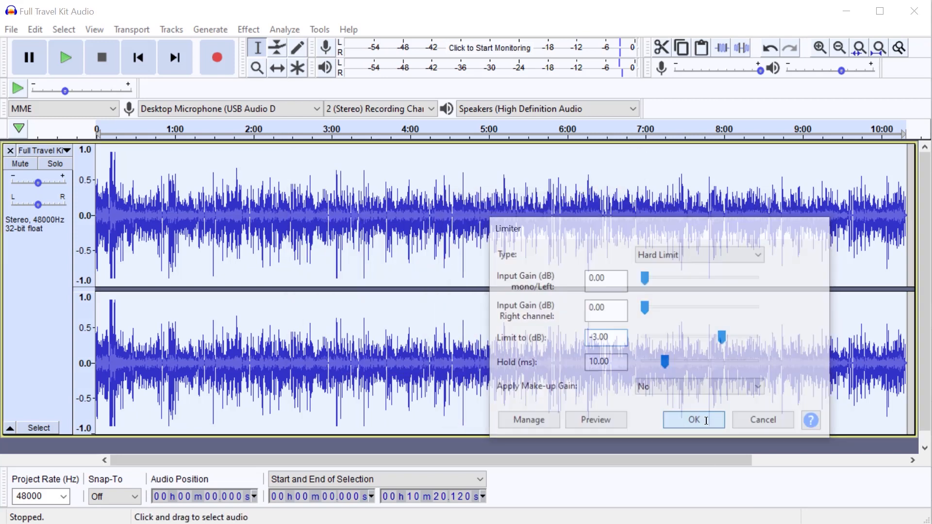
click(692, 419)
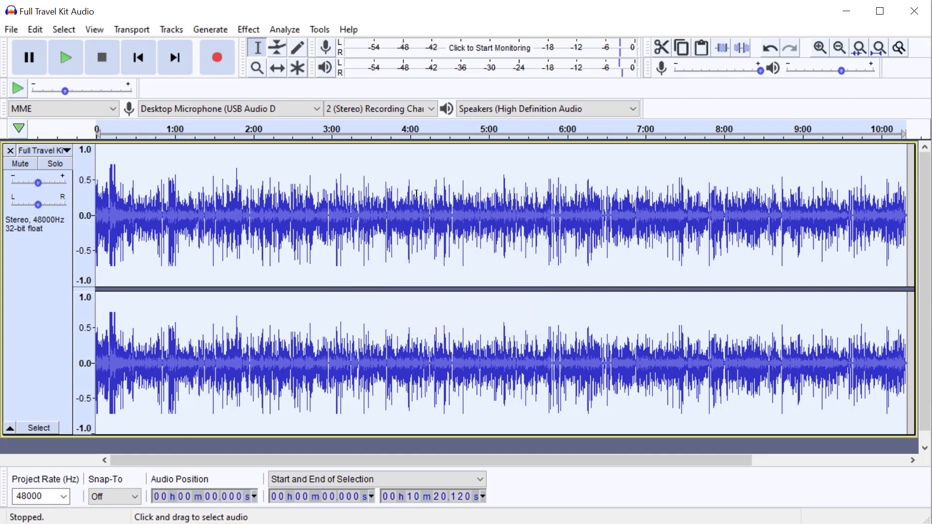
mouse_move(108, 167)
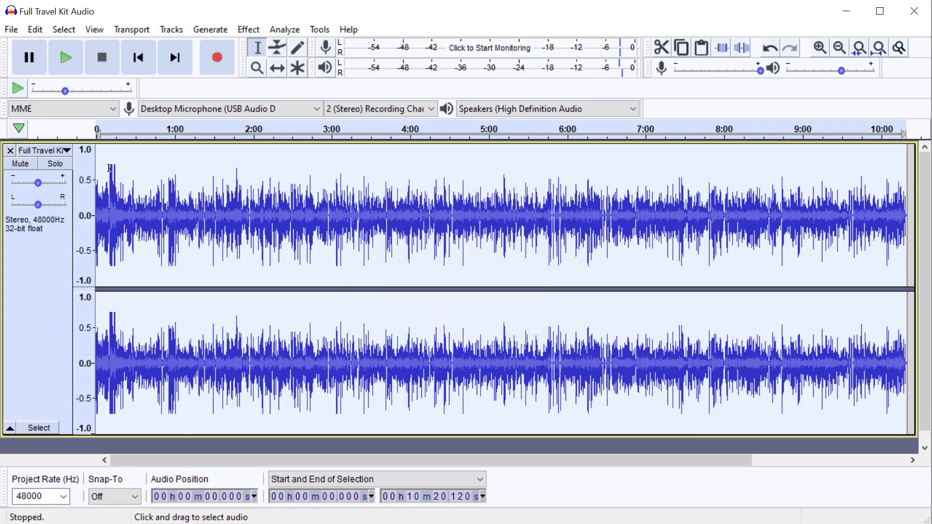
Step: Reselect the recording and bring up the Effect menu again
drag(118, 214, 255, 214)
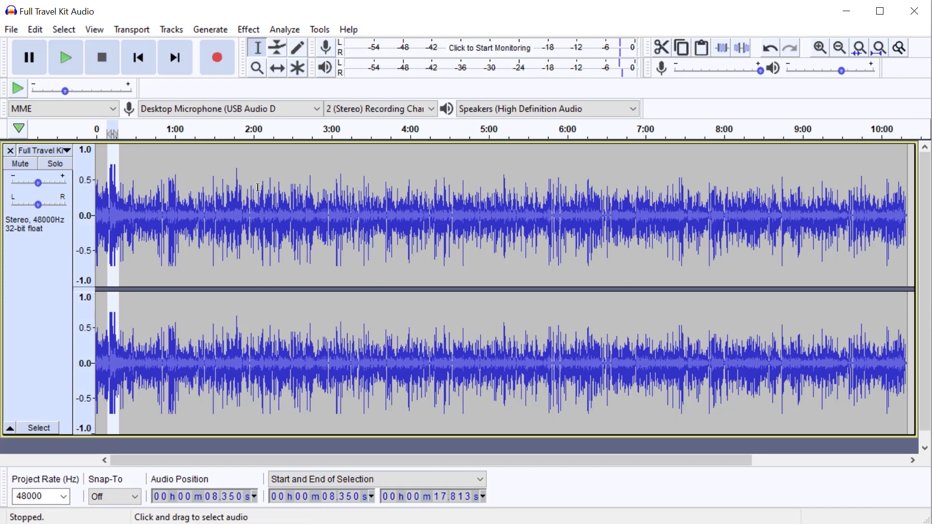
click(237, 213)
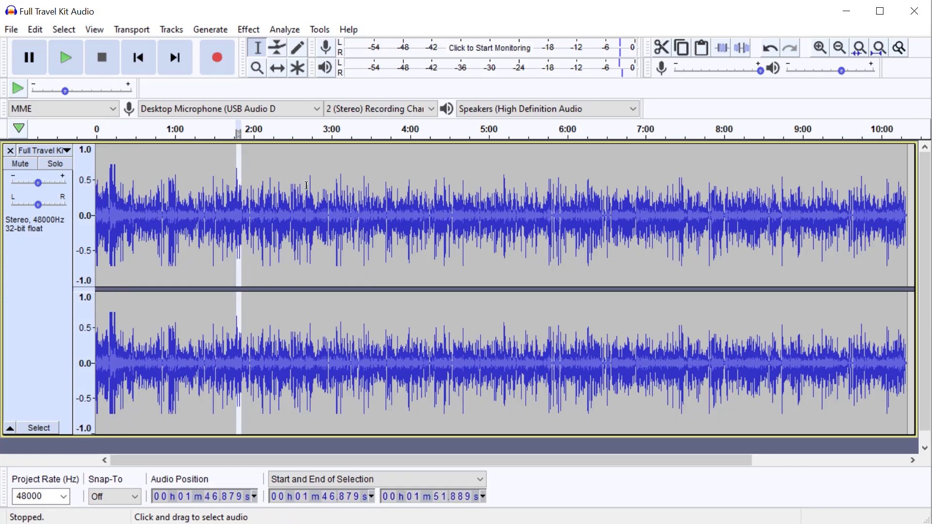
click(211, 221)
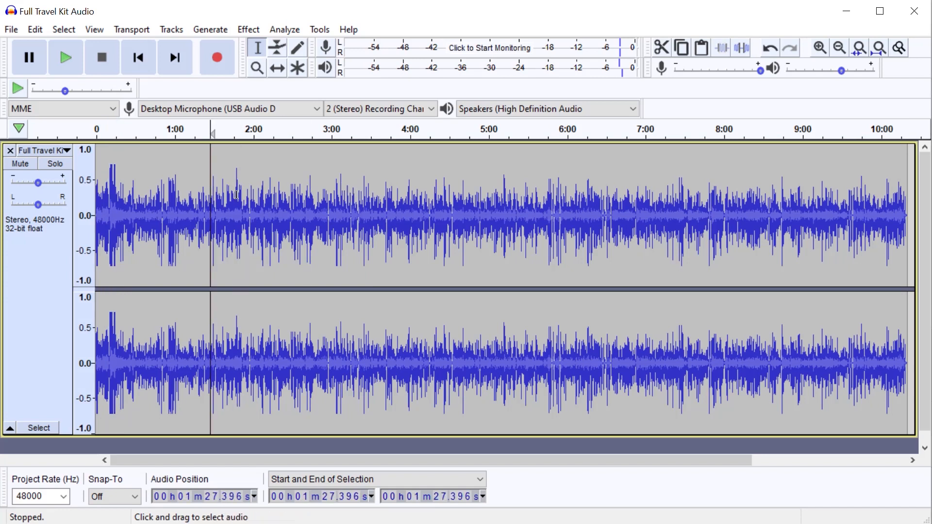
click(248, 29)
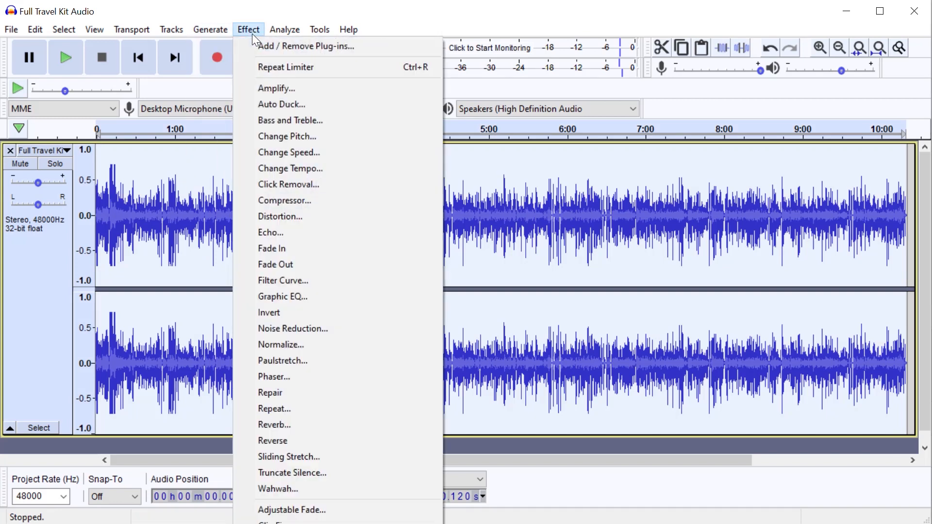
Step: Amplify the recording to a new peak amplitude of -1.0 dB
click(276, 88)
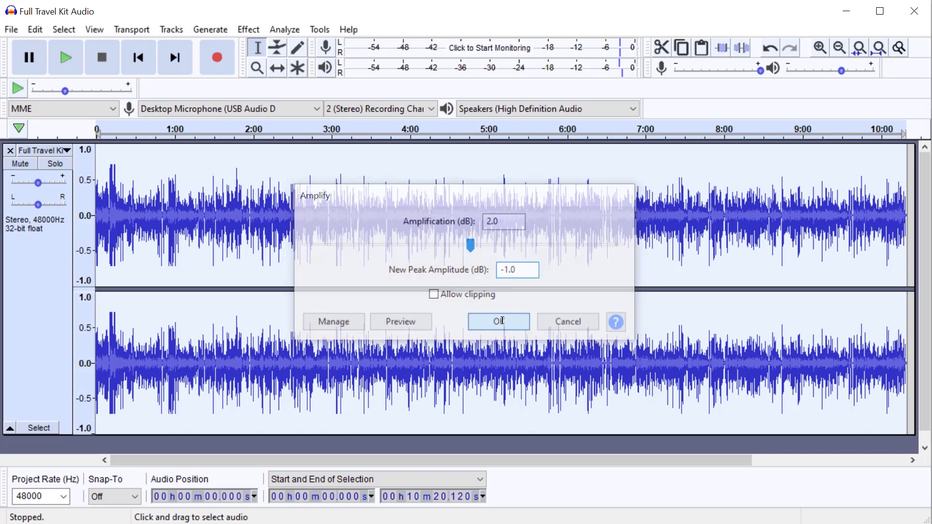
click(497, 322)
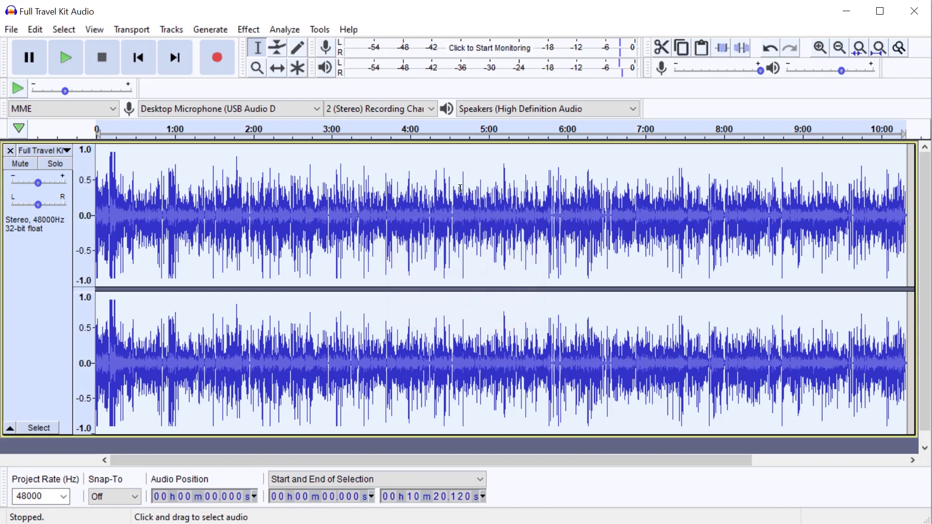
mouse_move(105, 171)
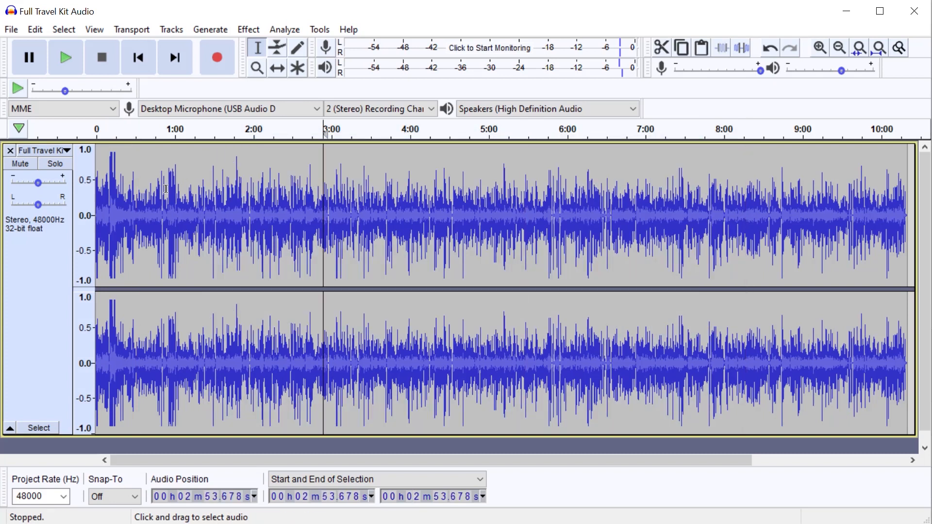
click(472, 250)
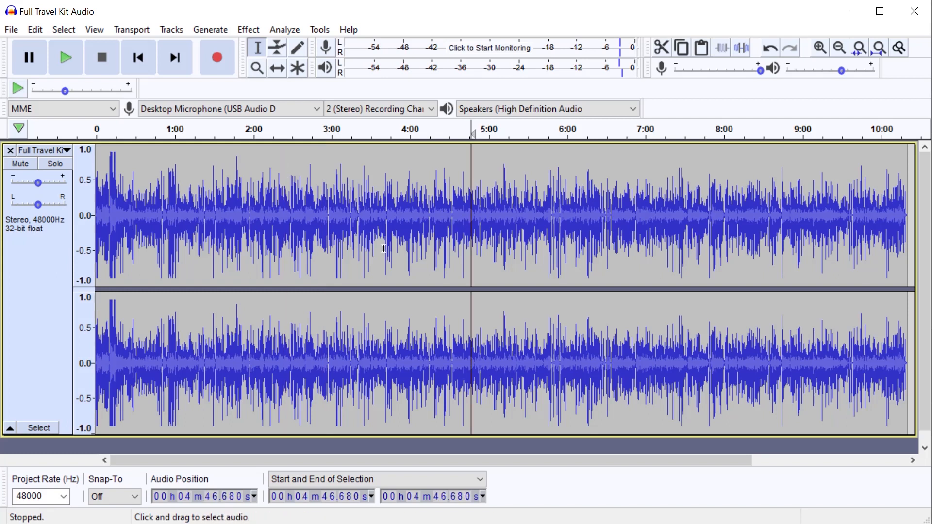
mouse_move(433, 226)
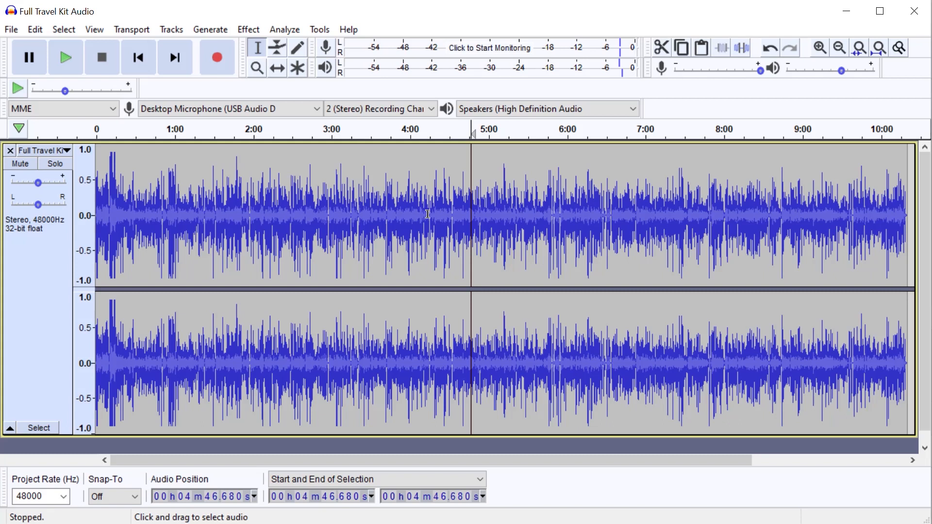
mouse_move(379, 203)
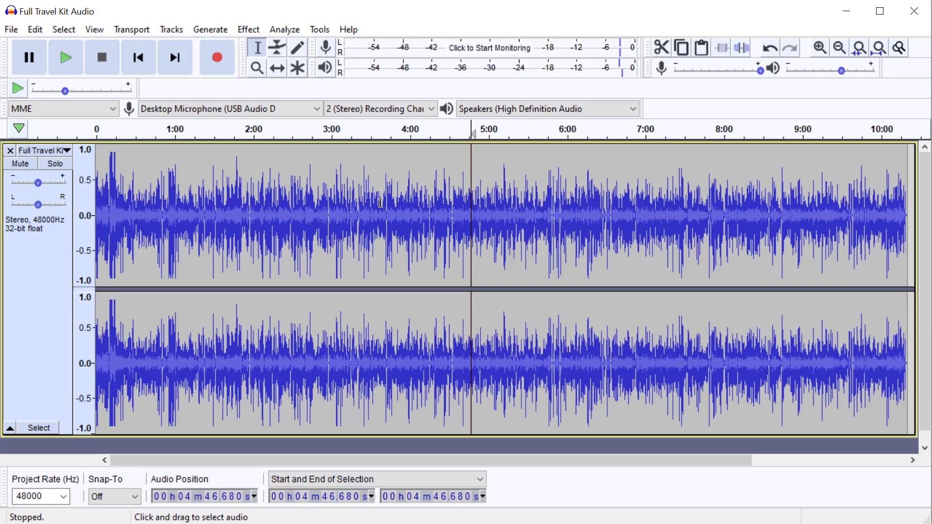
mouse_move(417, 228)
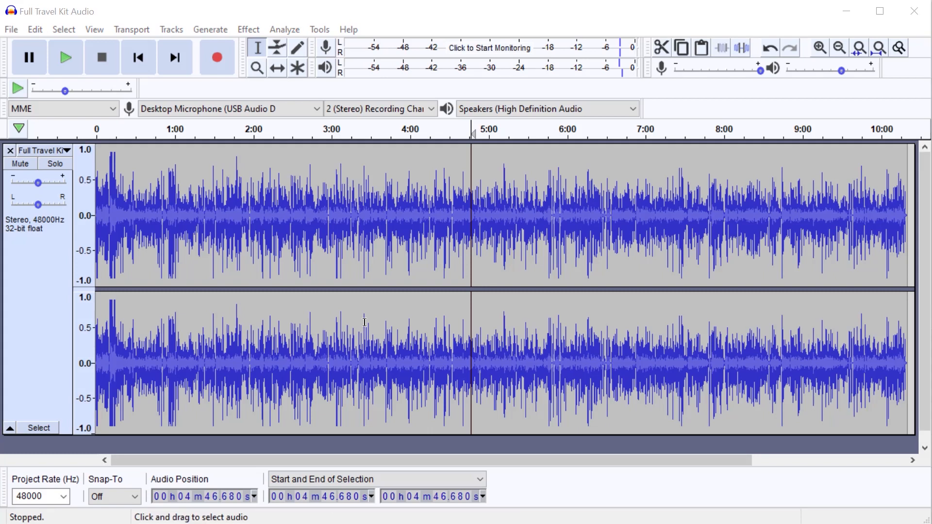
mouse_move(324, 272)
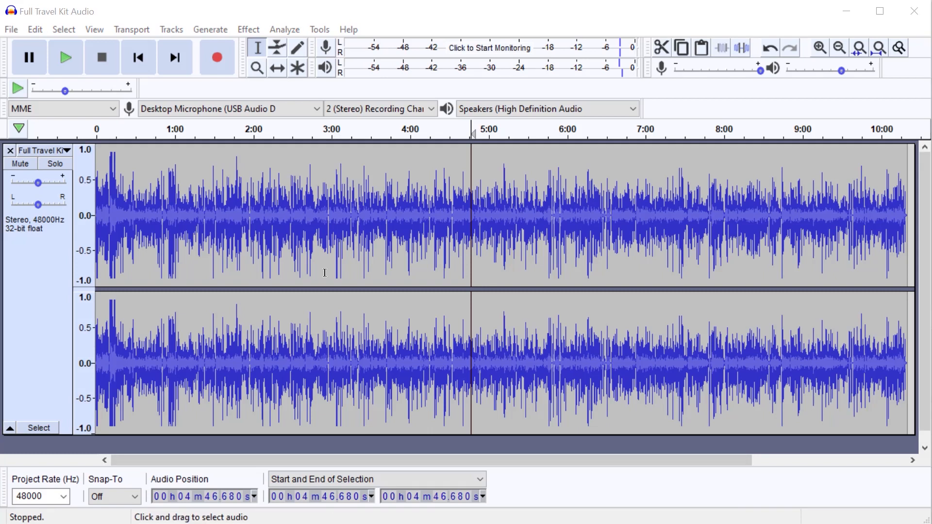
mouse_move(317, 202)
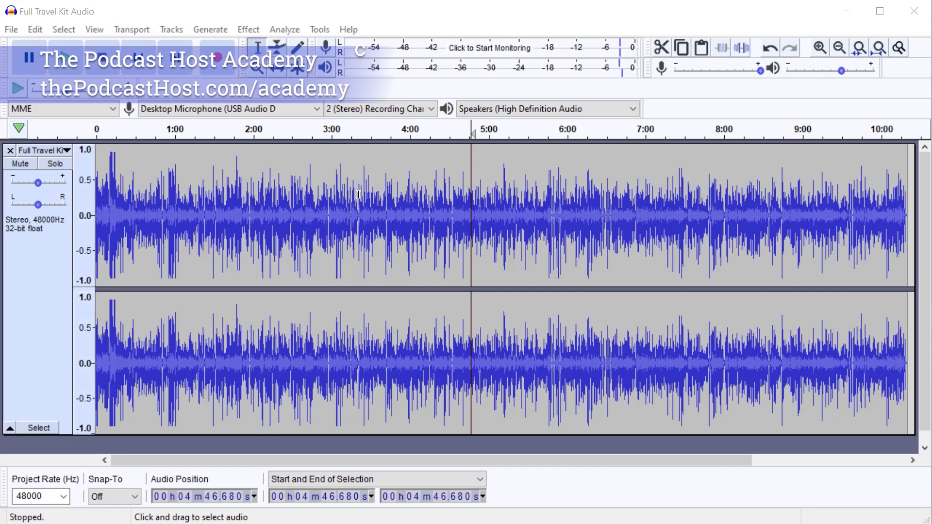
mouse_move(356, 194)
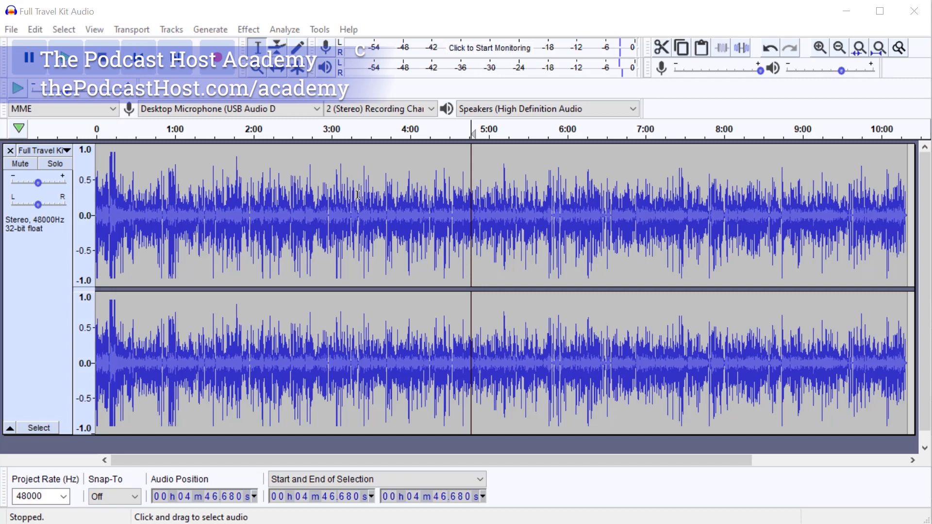